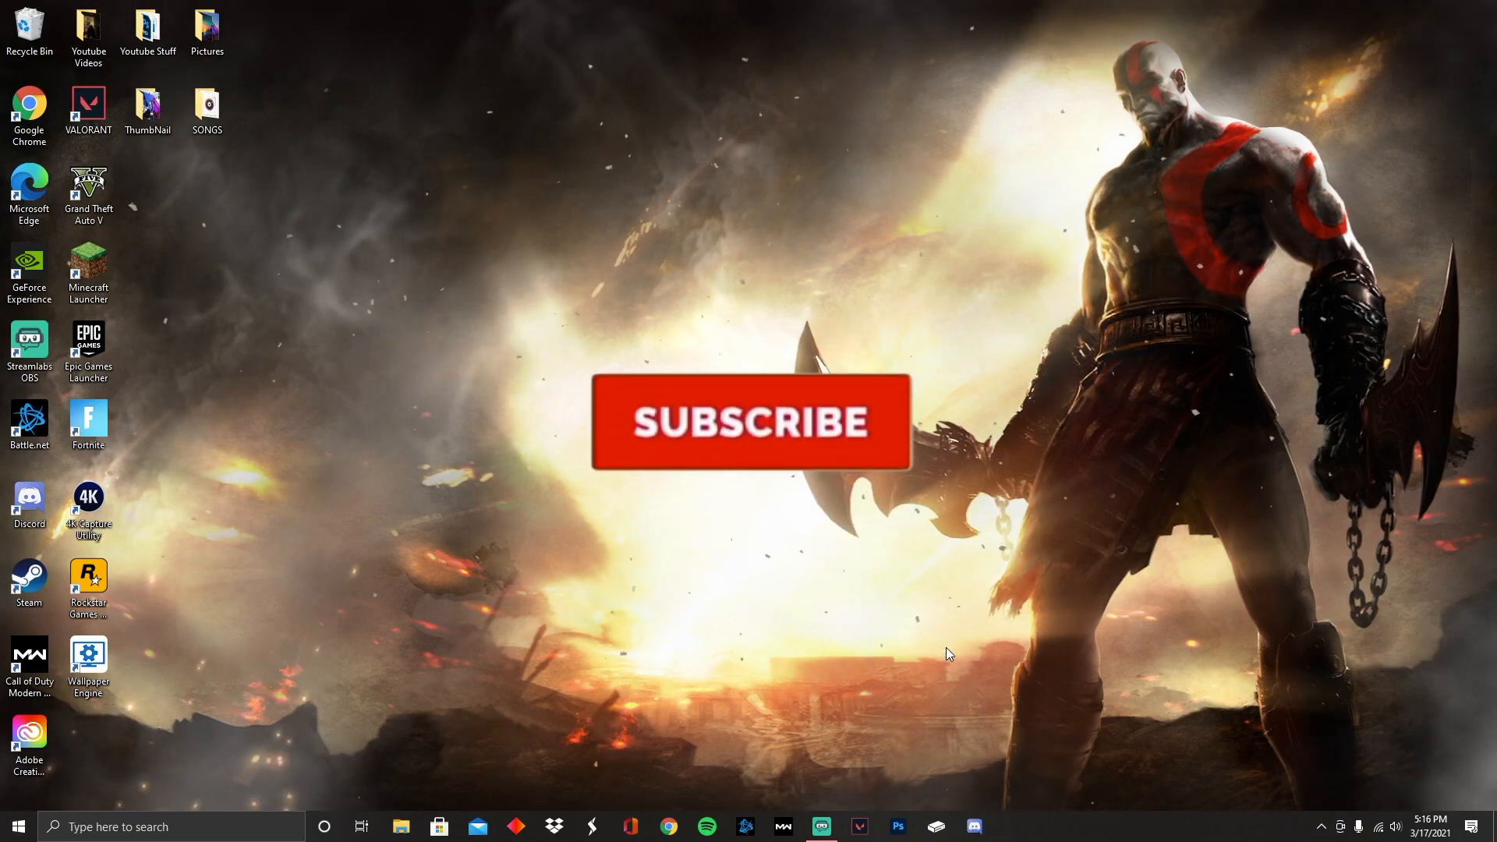
# Launch Chrome and search Google for "creator code epic games"
pyautogui.click(750, 423)
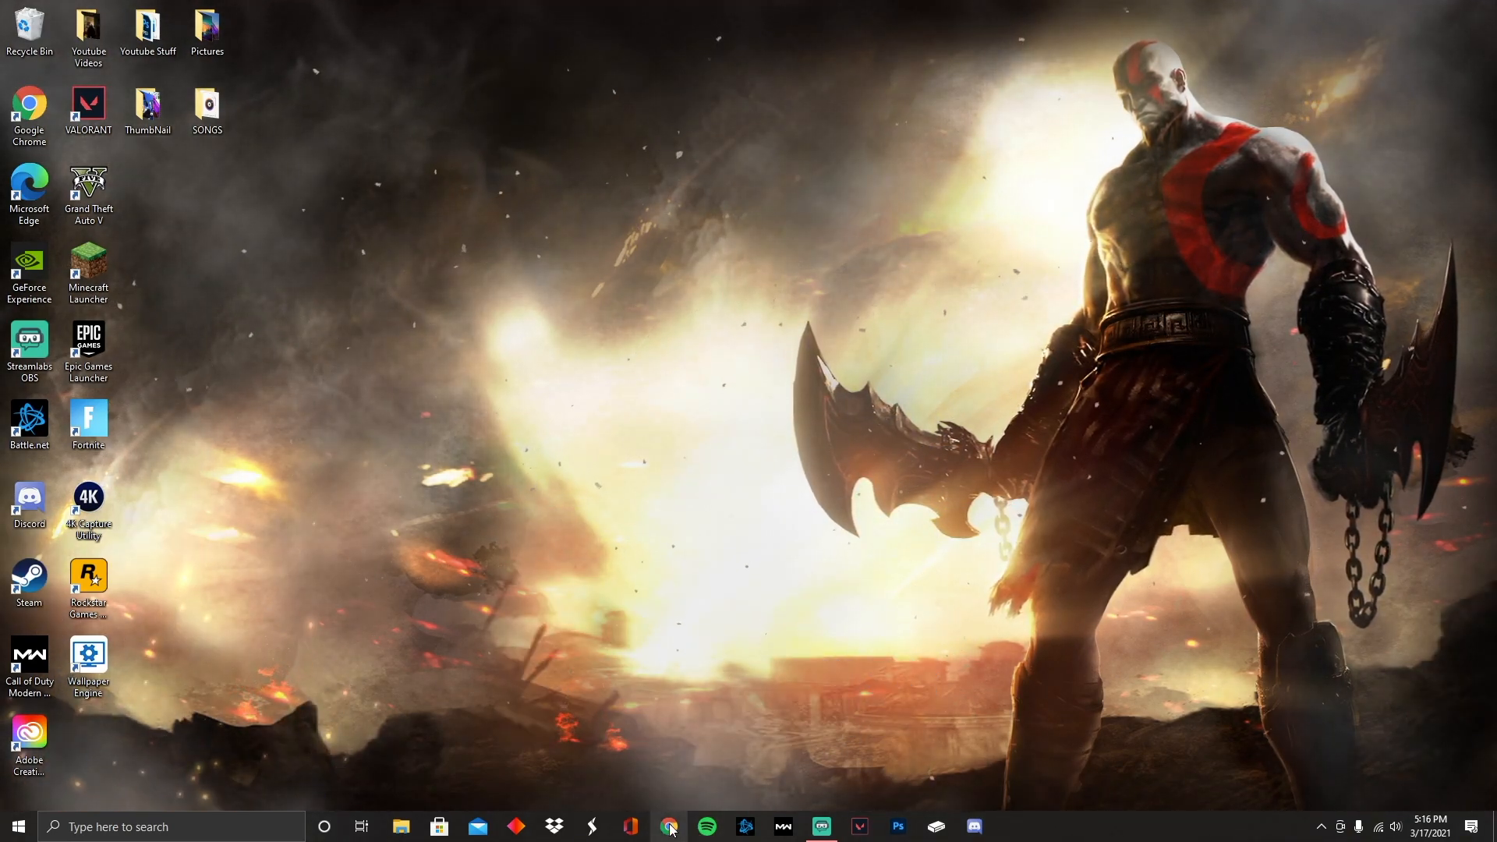
pyautogui.click(669, 826)
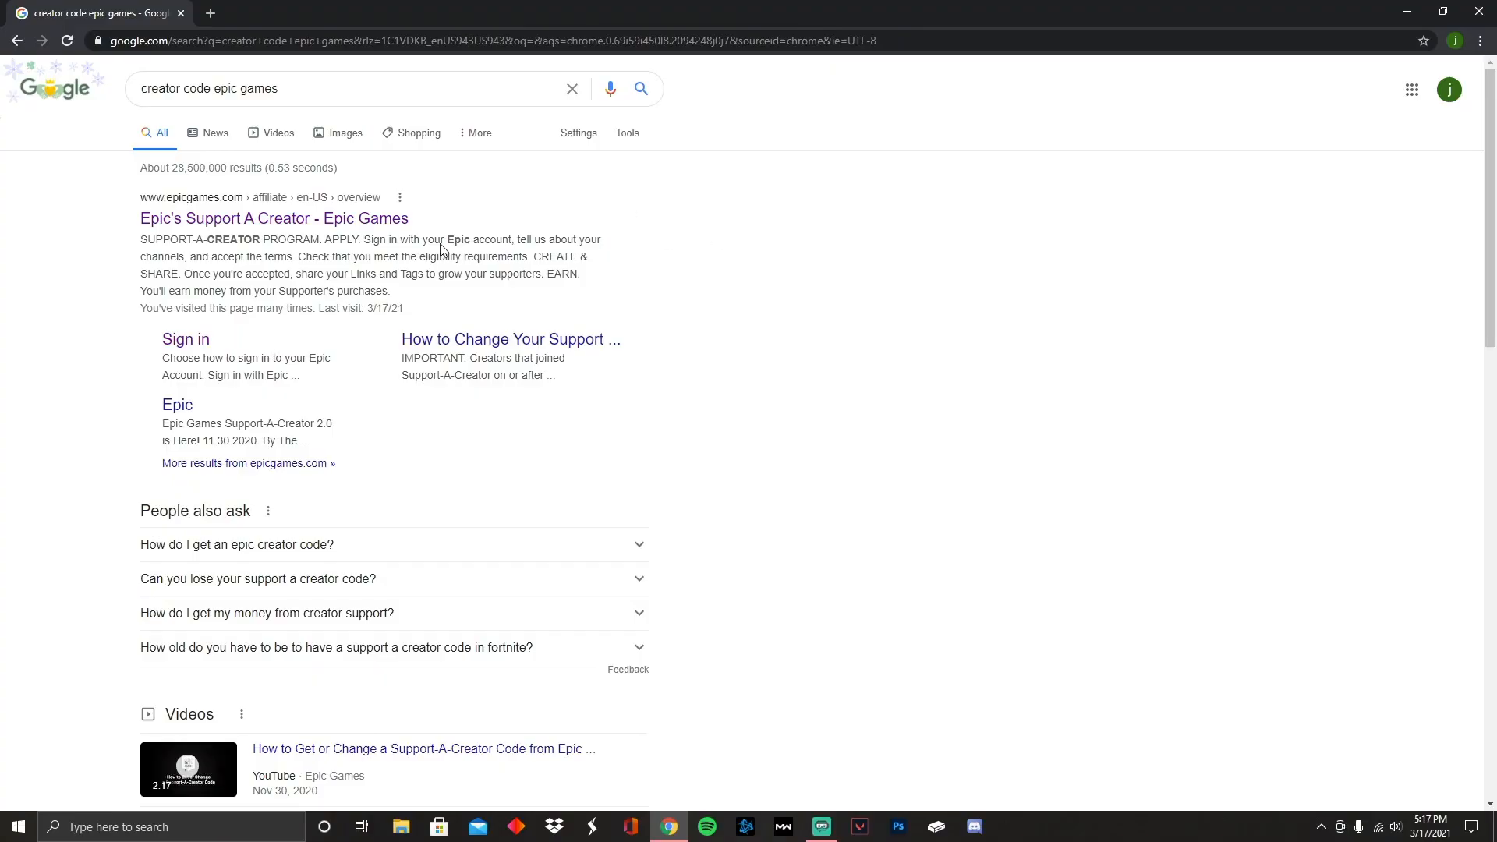
pyautogui.moveTo(274, 218)
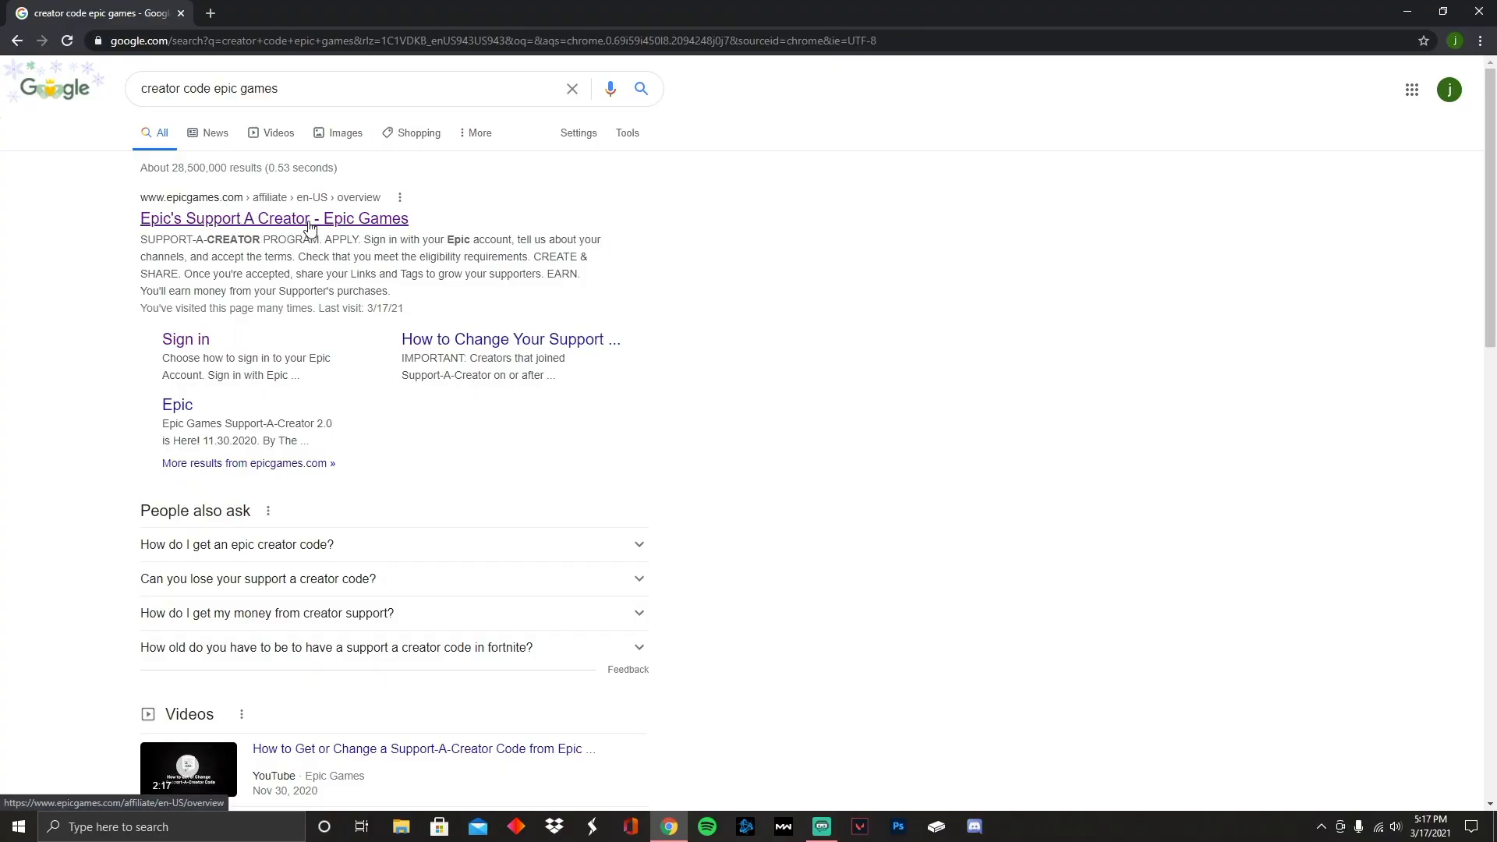
# Go to Epic's Support-A-Creator program page from the top search result
pyautogui.click(275, 218)
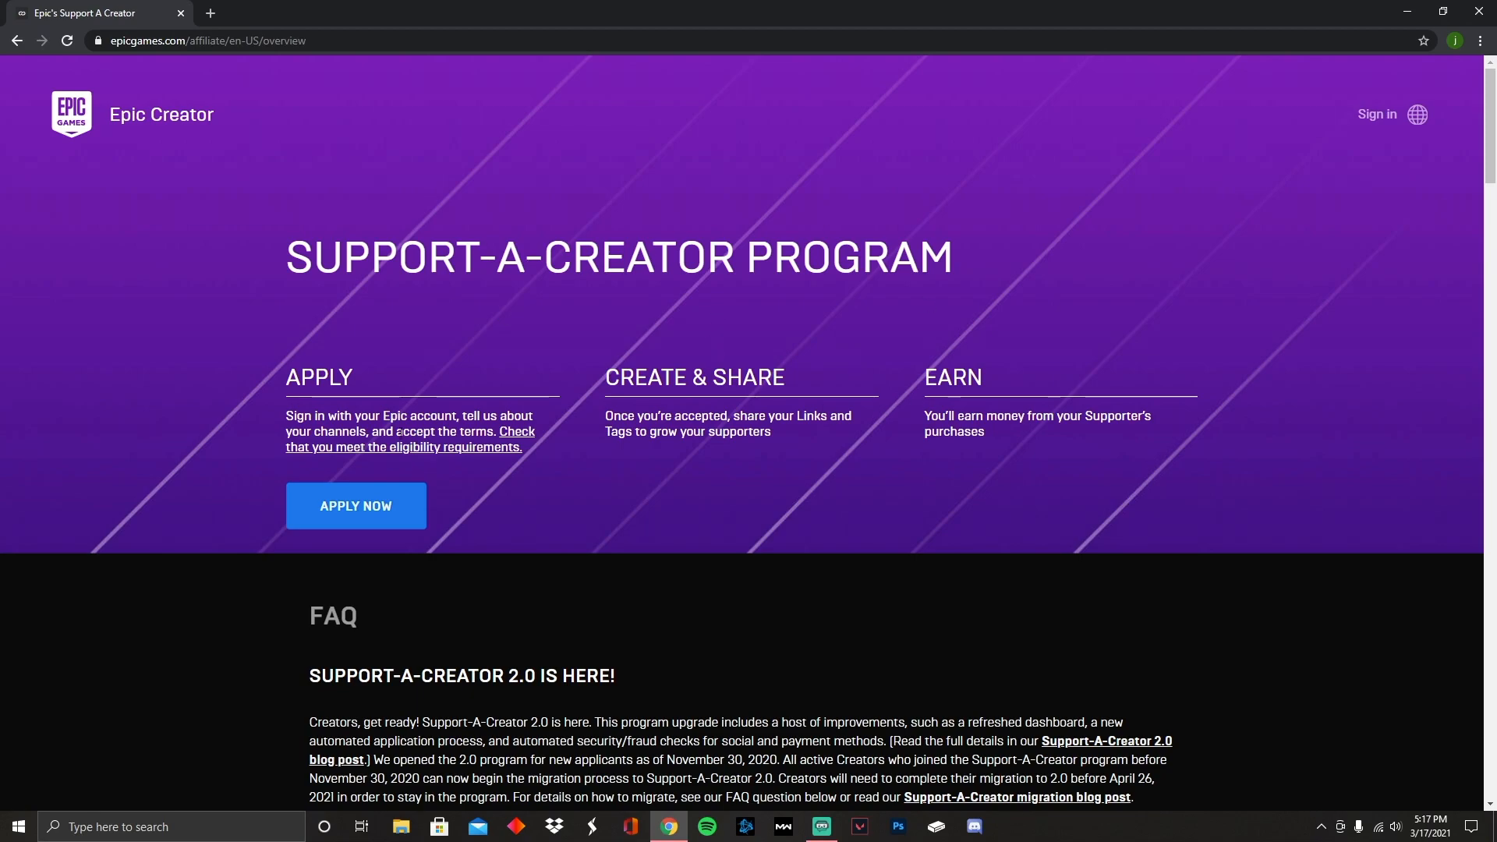
pyautogui.moveTo(811, 508)
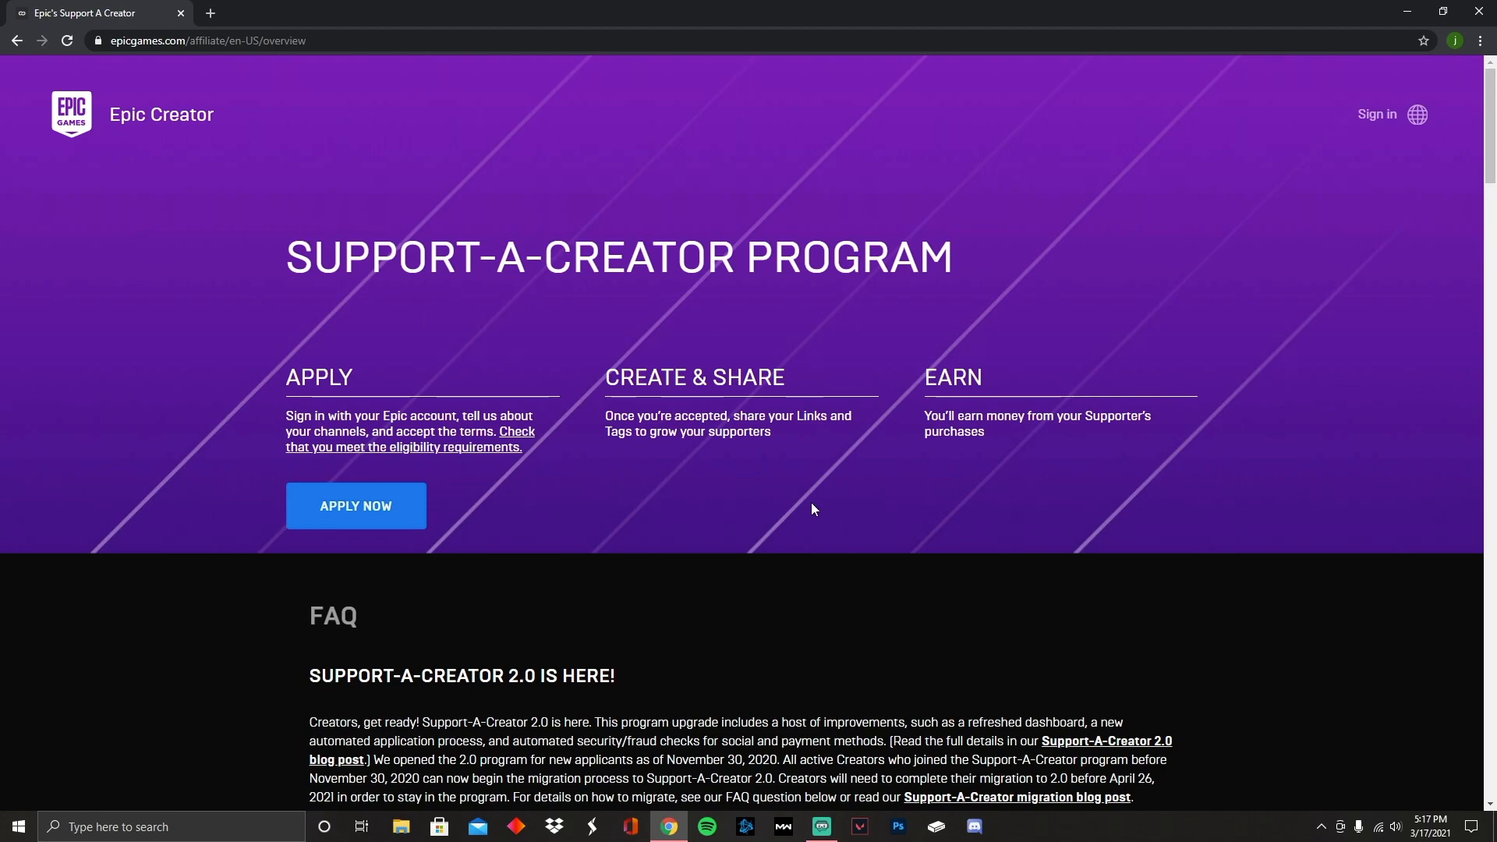
pyautogui.moveTo(1141, 530)
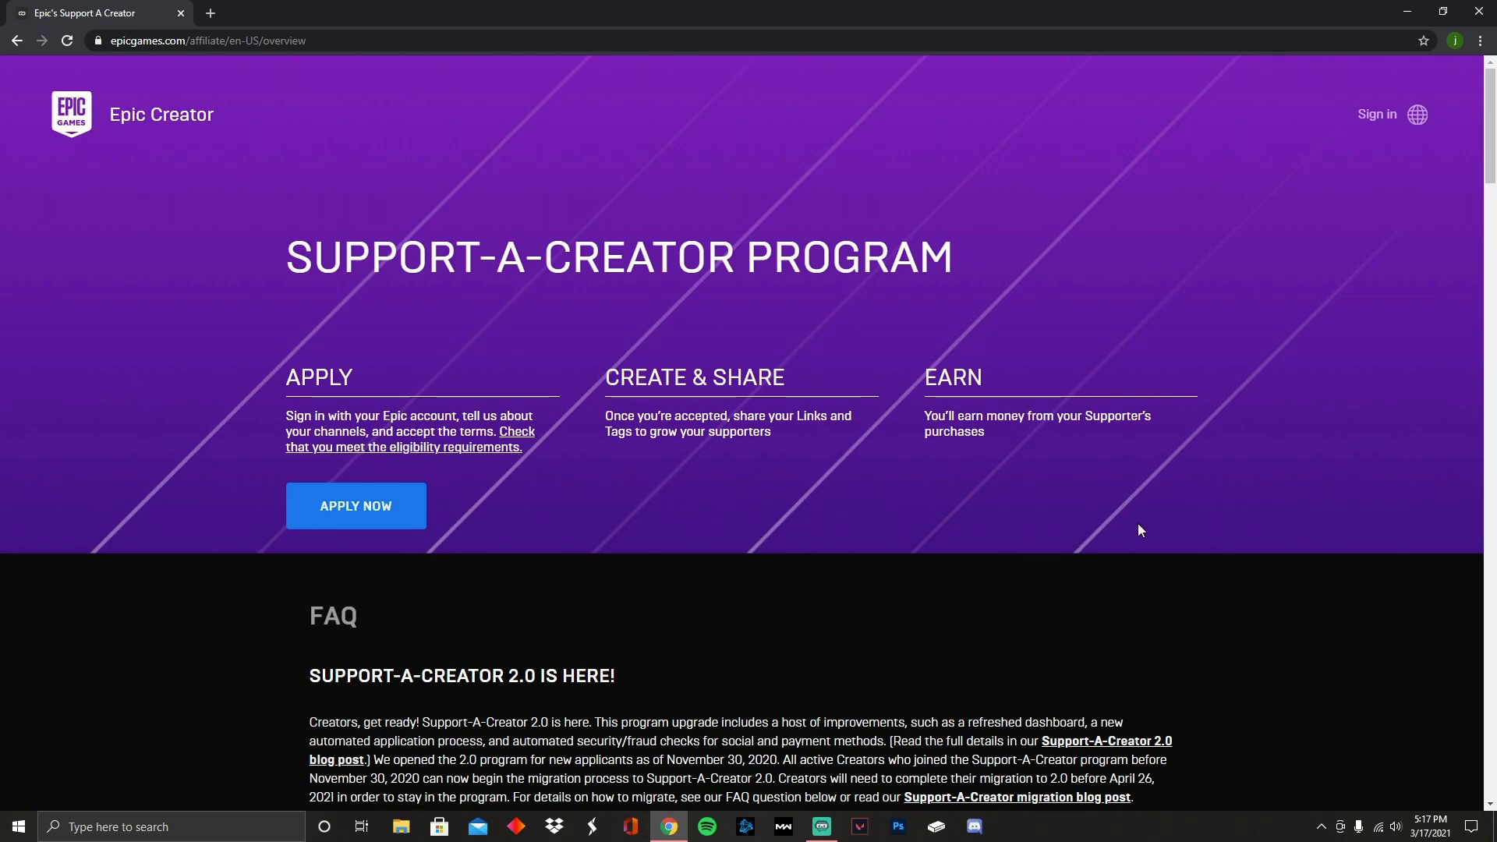
pyautogui.moveTo(853, 332)
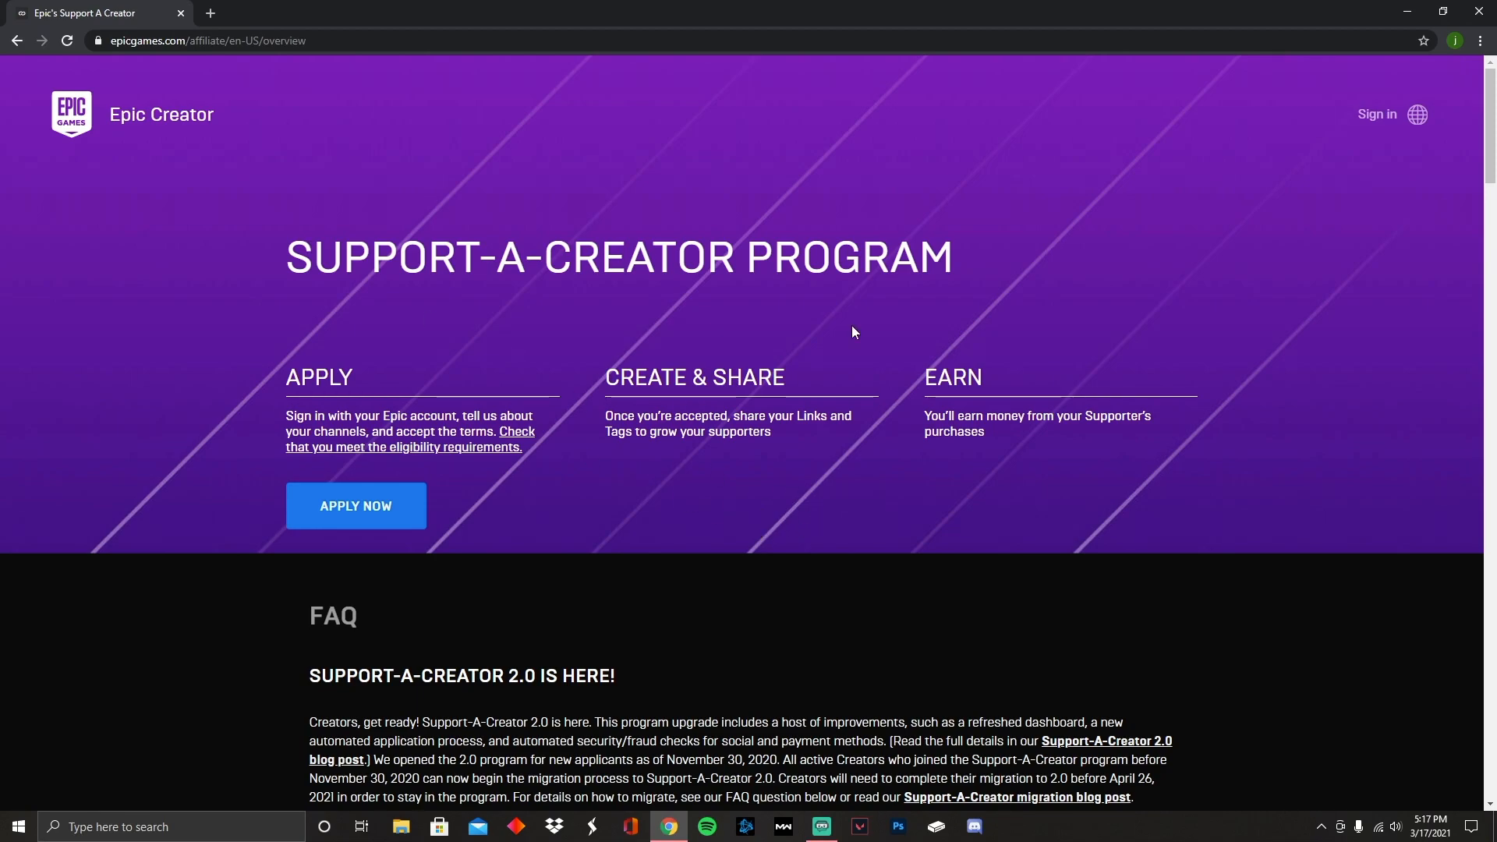
pyautogui.moveTo(868, 411)
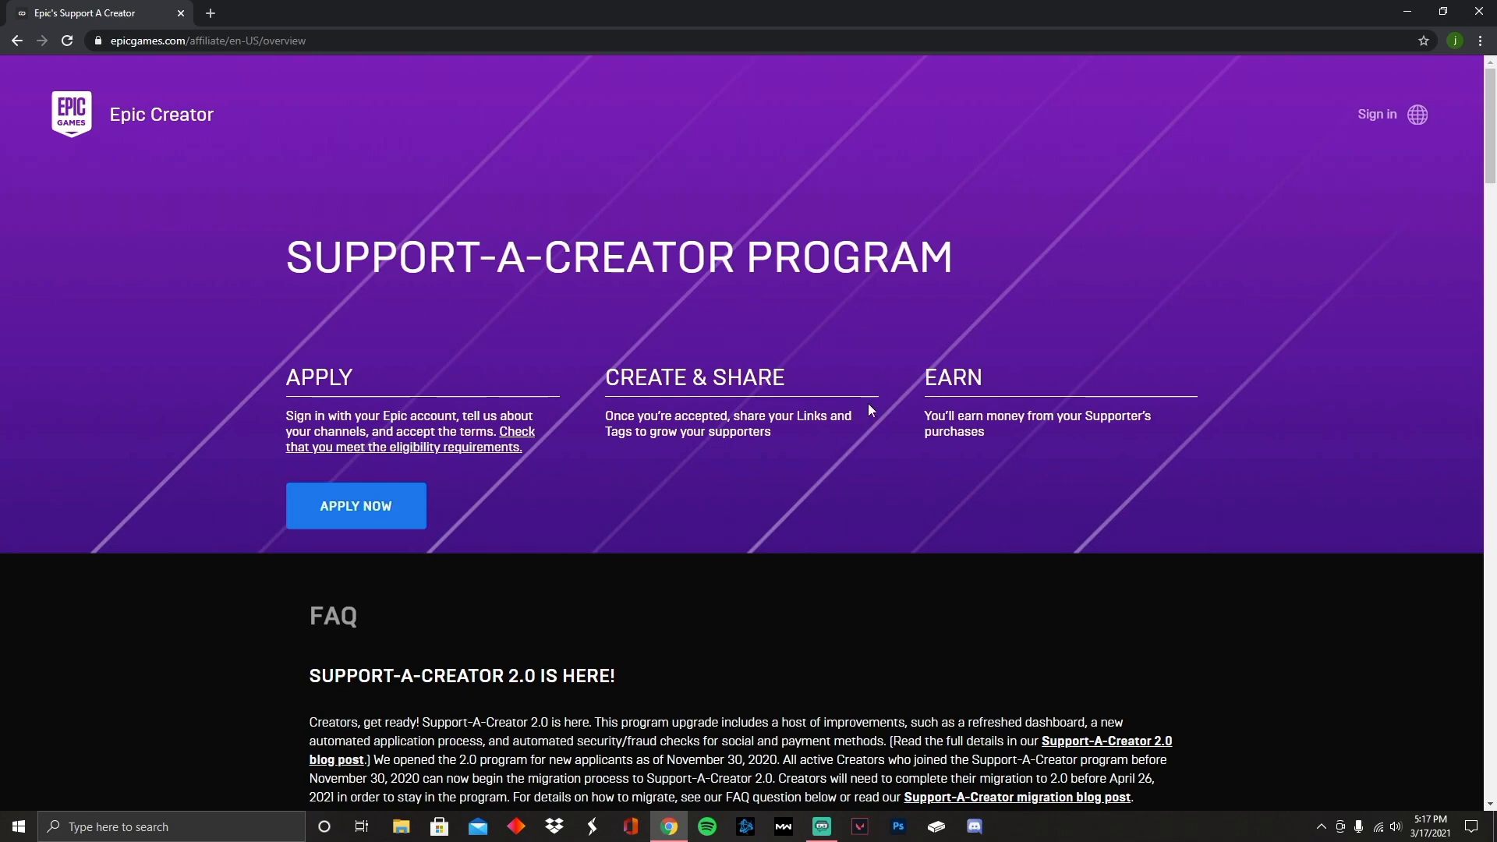
pyautogui.moveTo(754, 538)
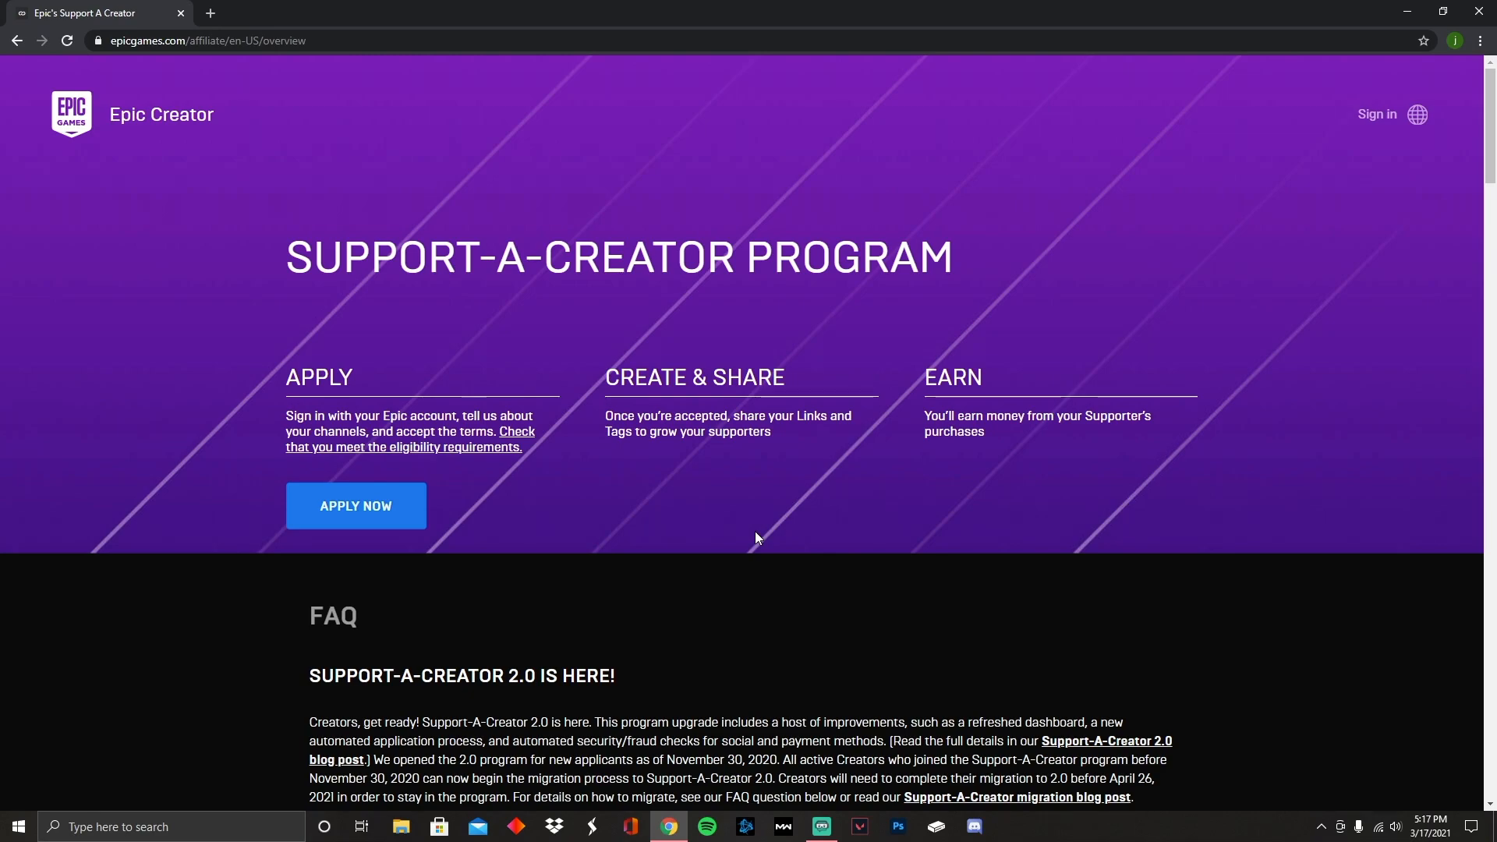
pyautogui.moveTo(1188, 368)
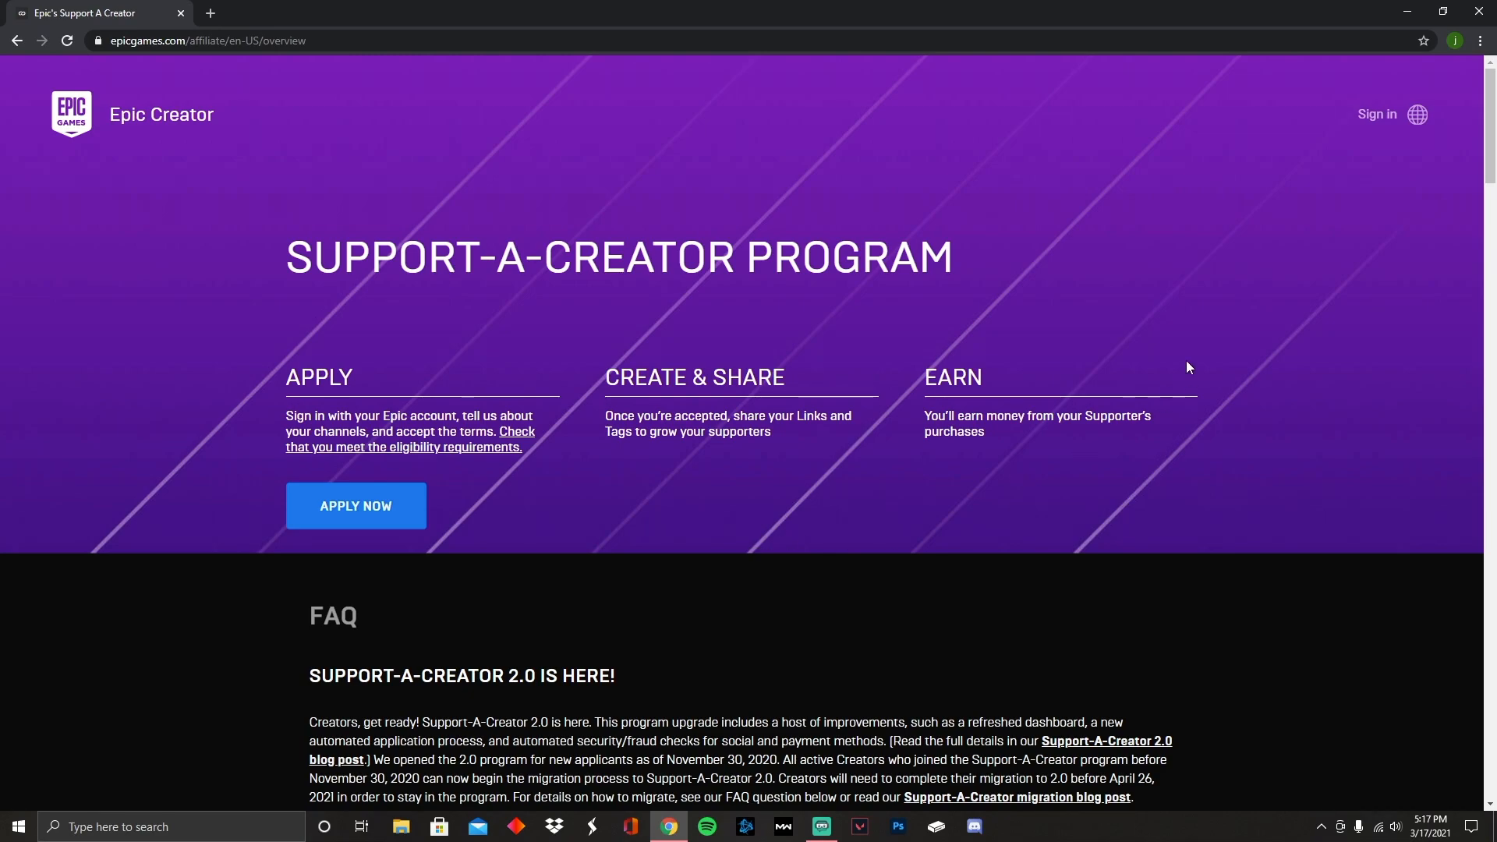
pyautogui.moveTo(355, 505)
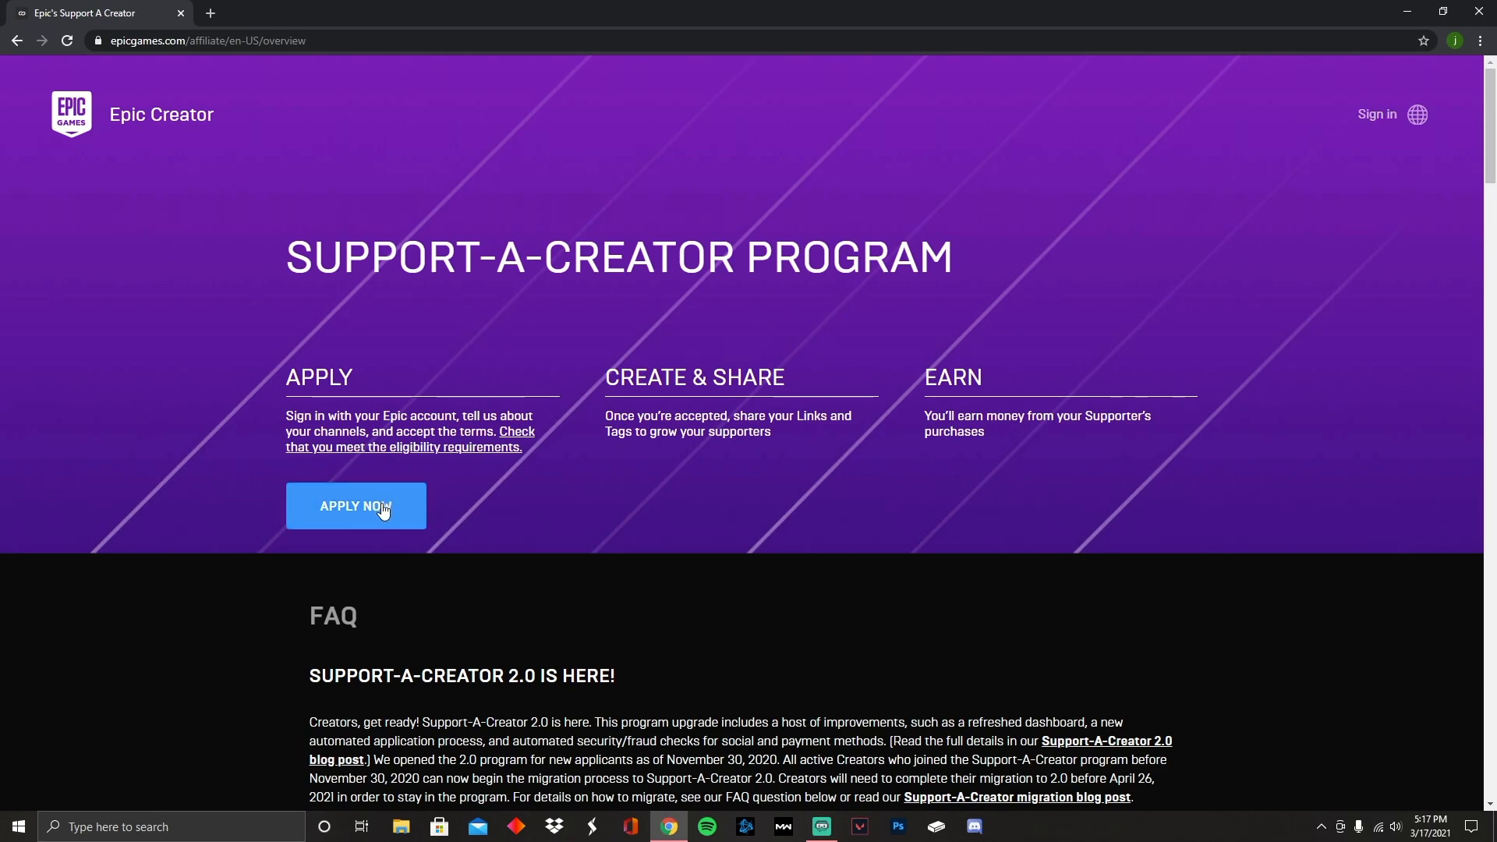
pyautogui.moveTo(1376, 114)
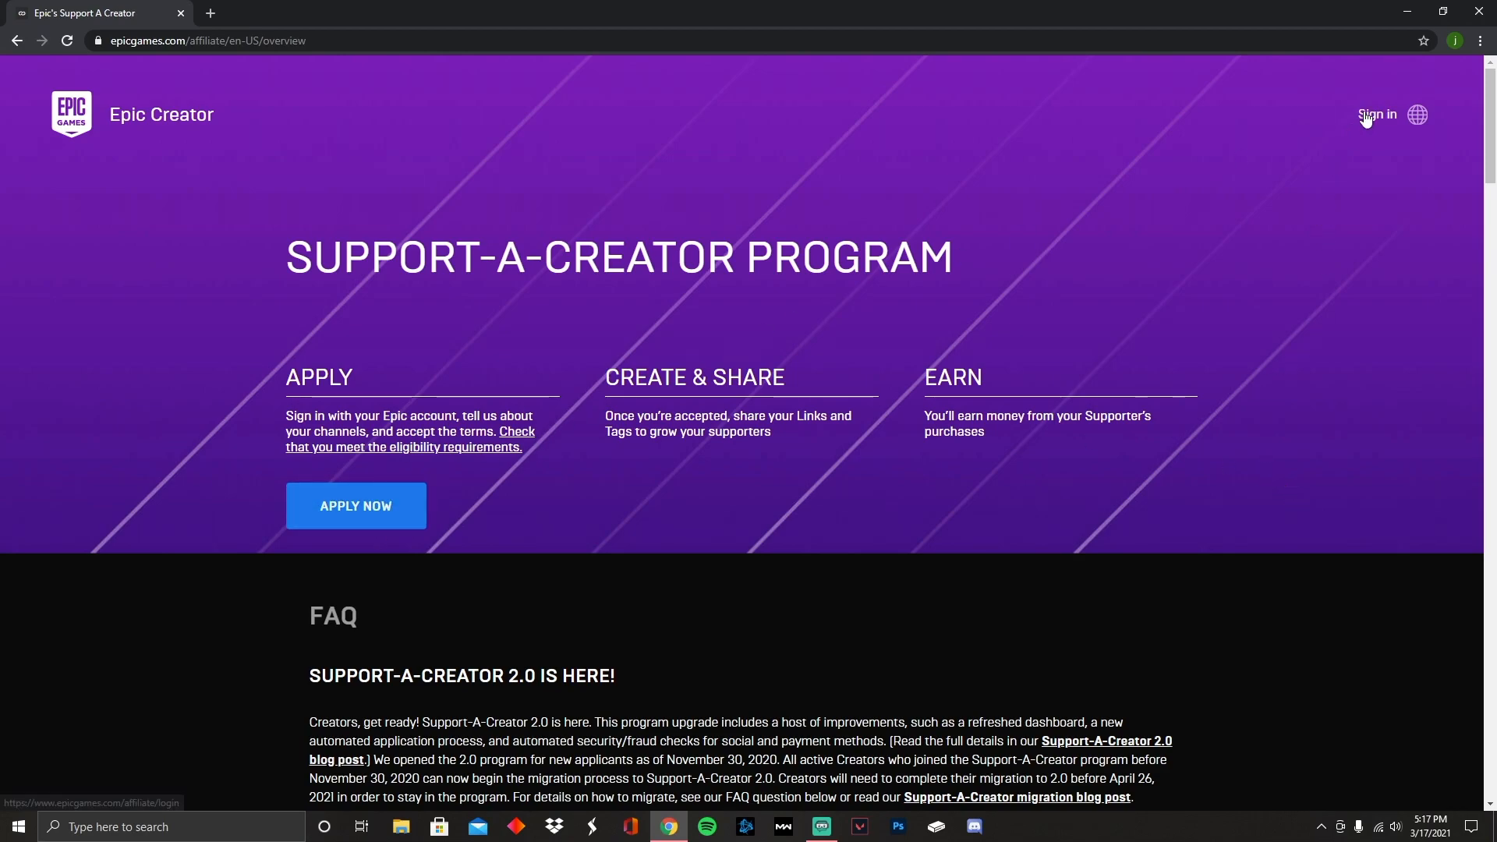
pyautogui.click(1377, 113)
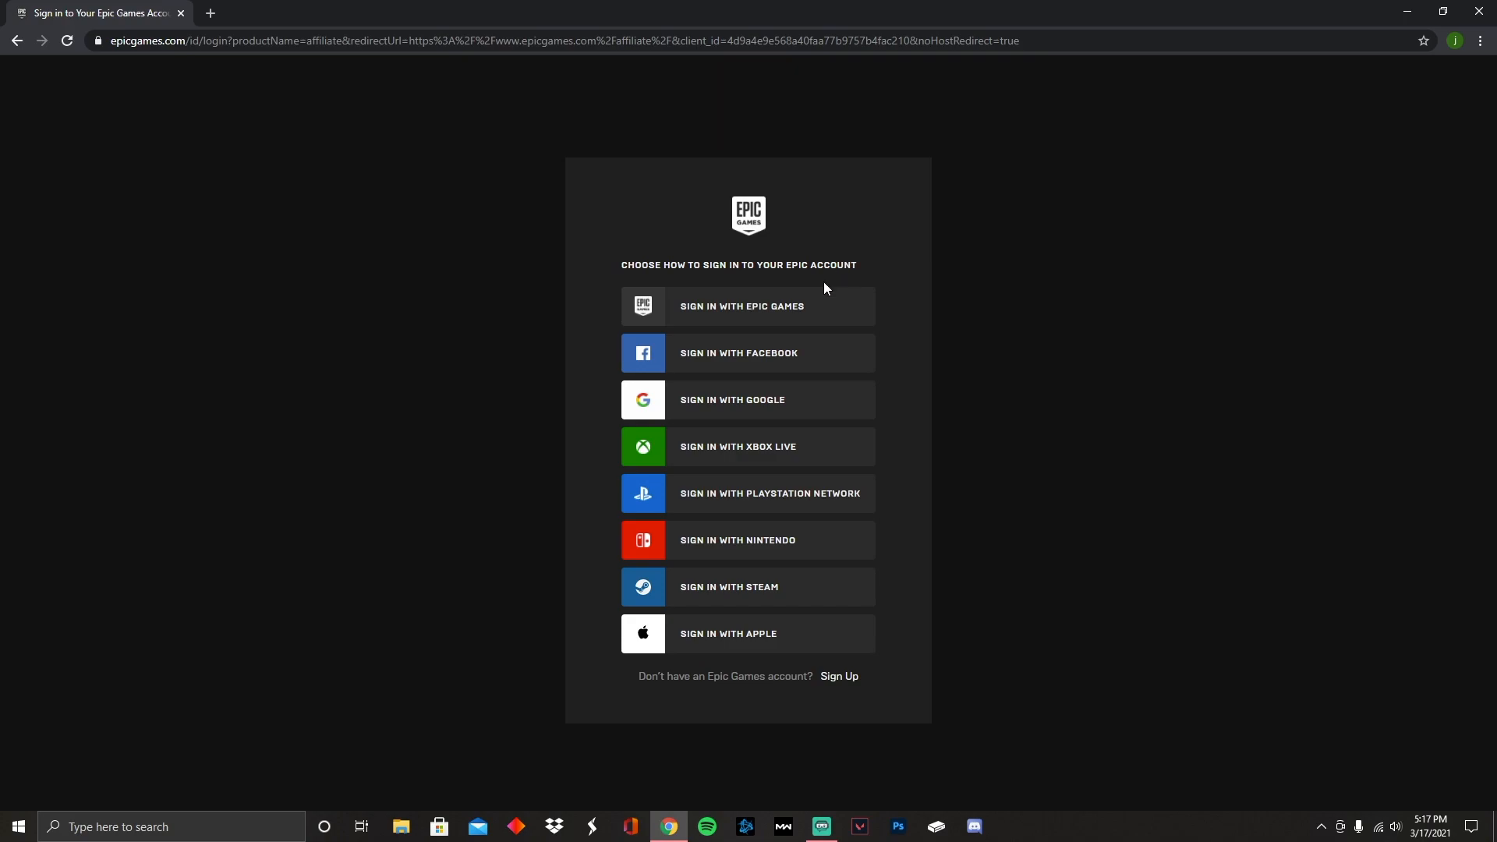
pyautogui.moveTo(874, 345)
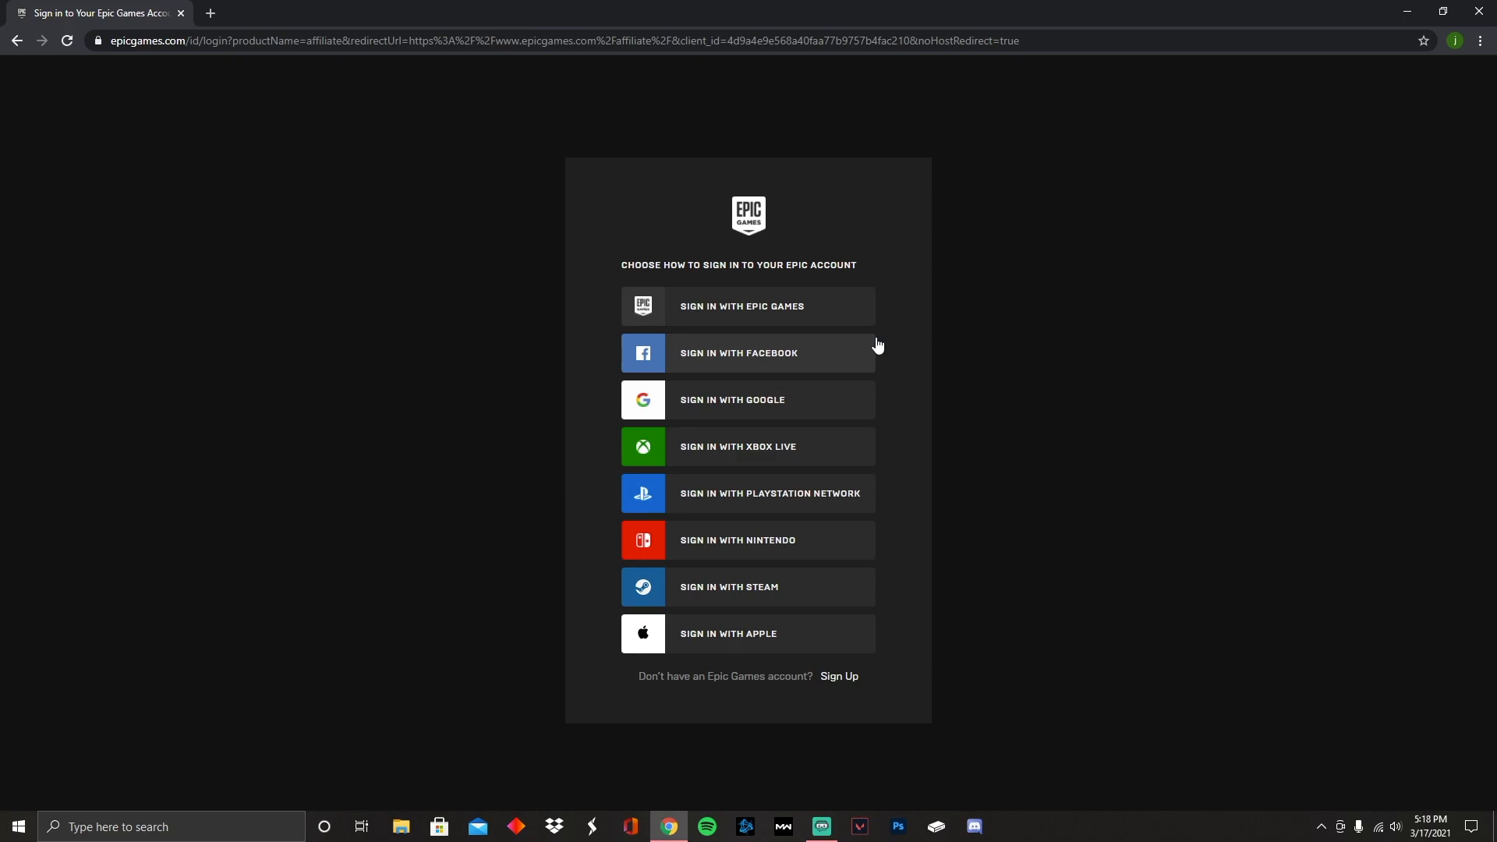
pyautogui.moveTo(744, 329)
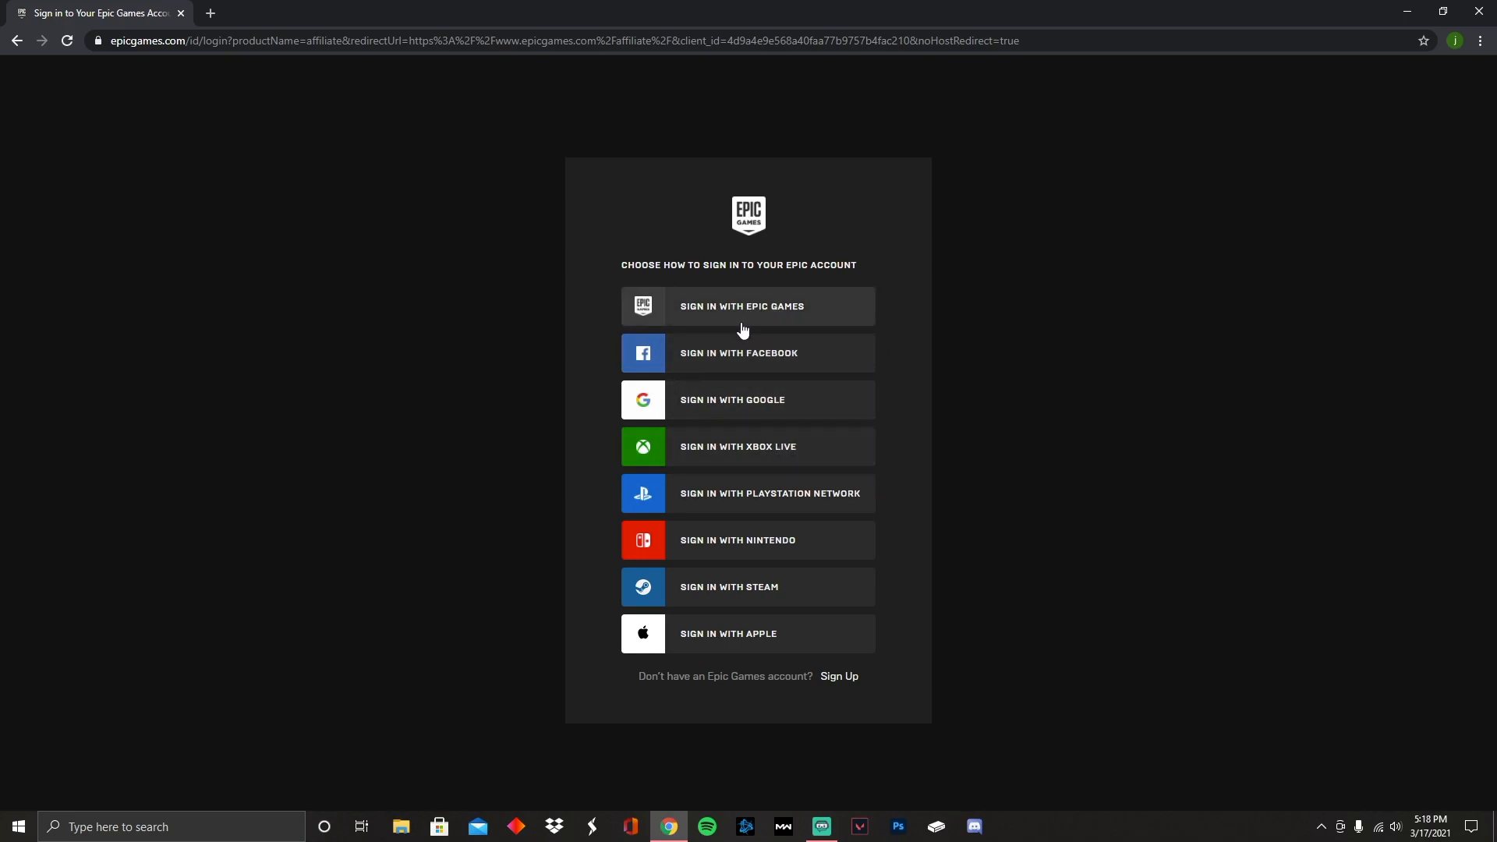
pyautogui.moveTo(841, 357)
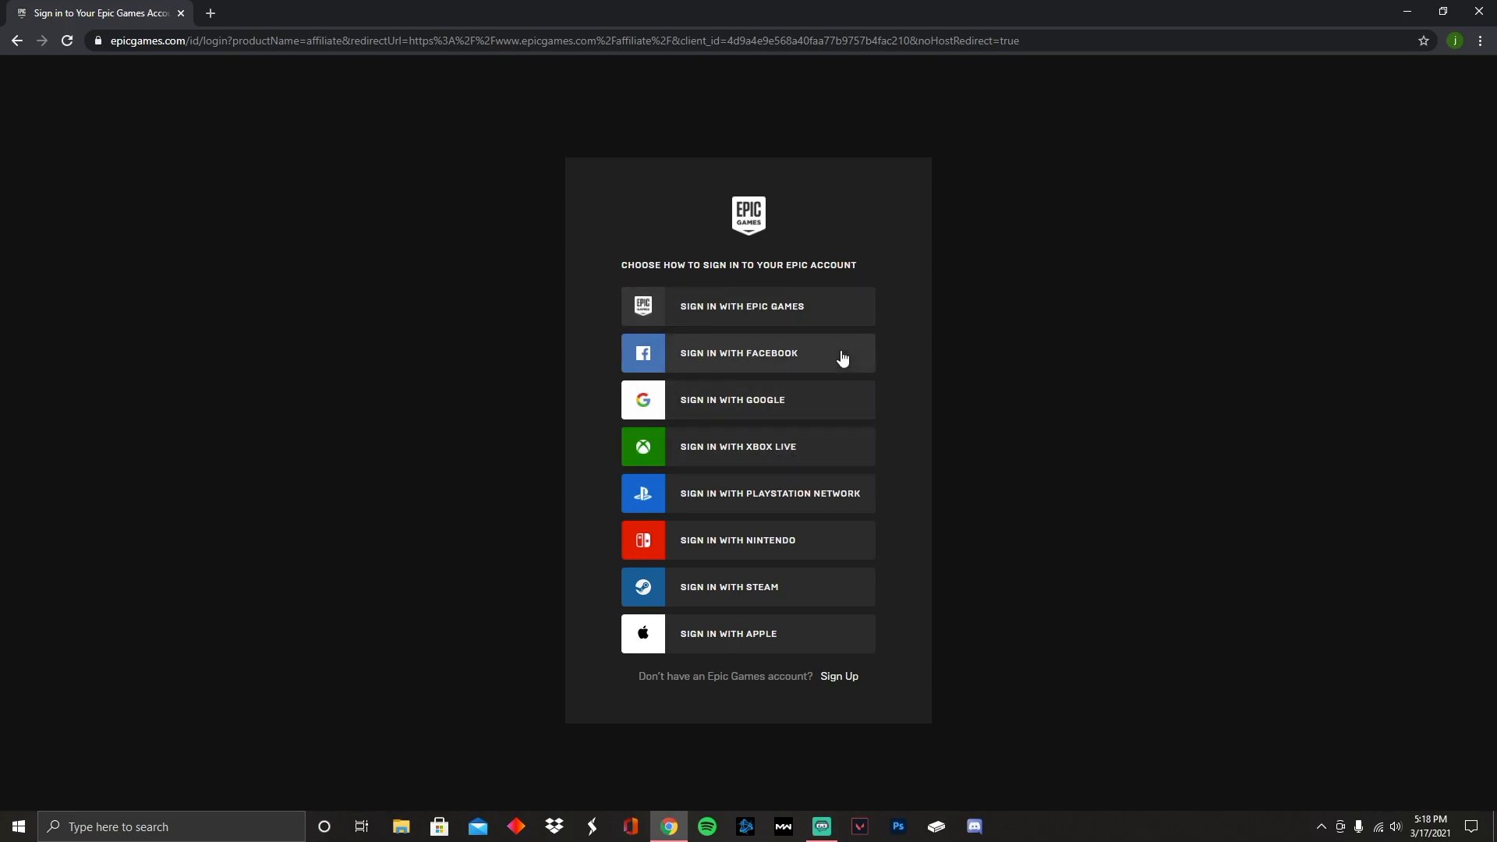
pyautogui.moveTo(755, 314)
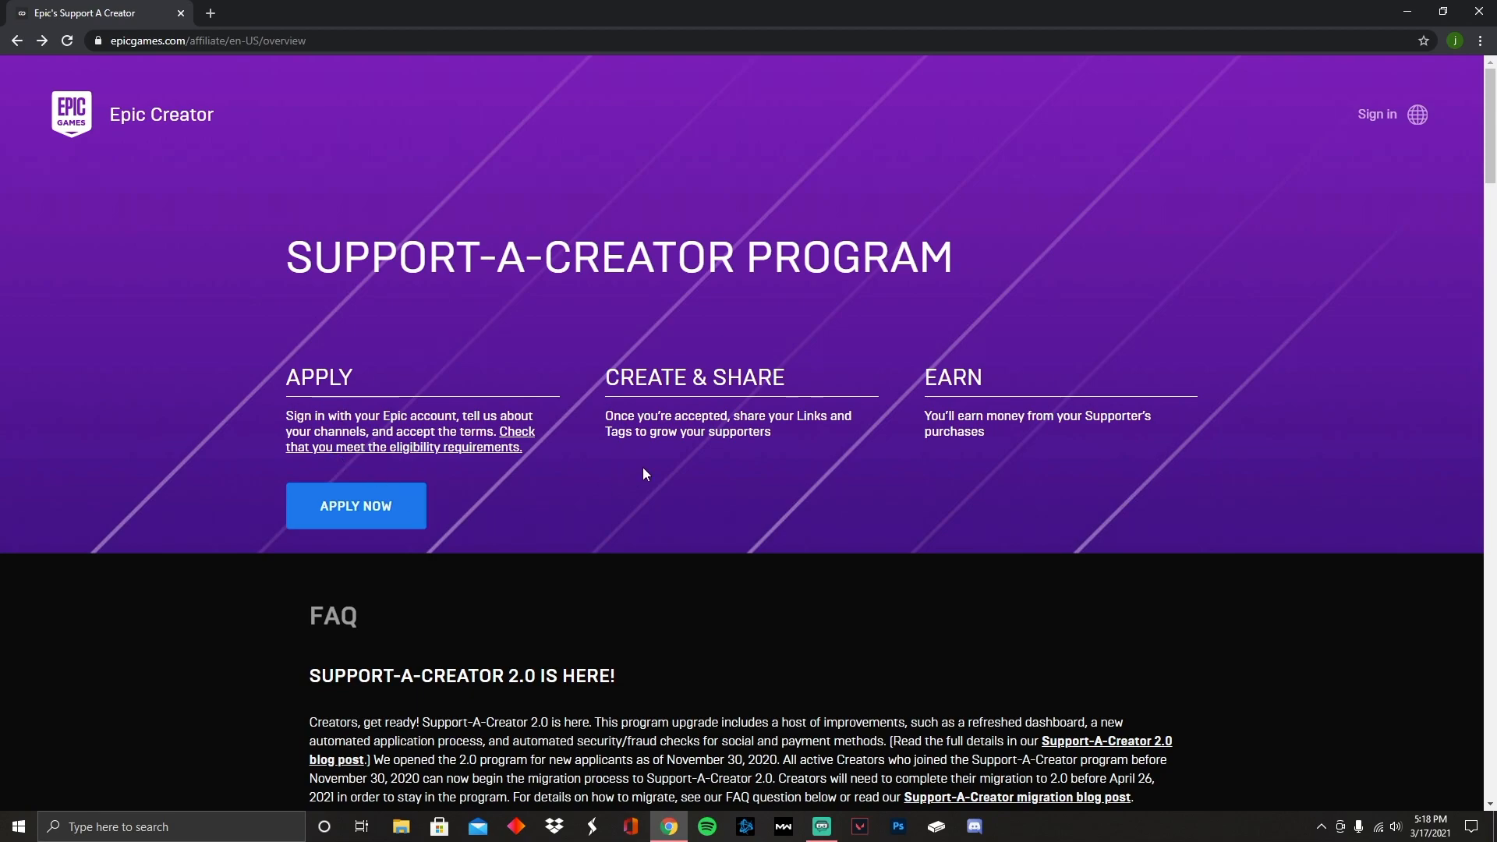
# Scroll down to the FAQ entries on Support-A-Creator 2.0 and creator migration
pyautogui.scroll(-3)
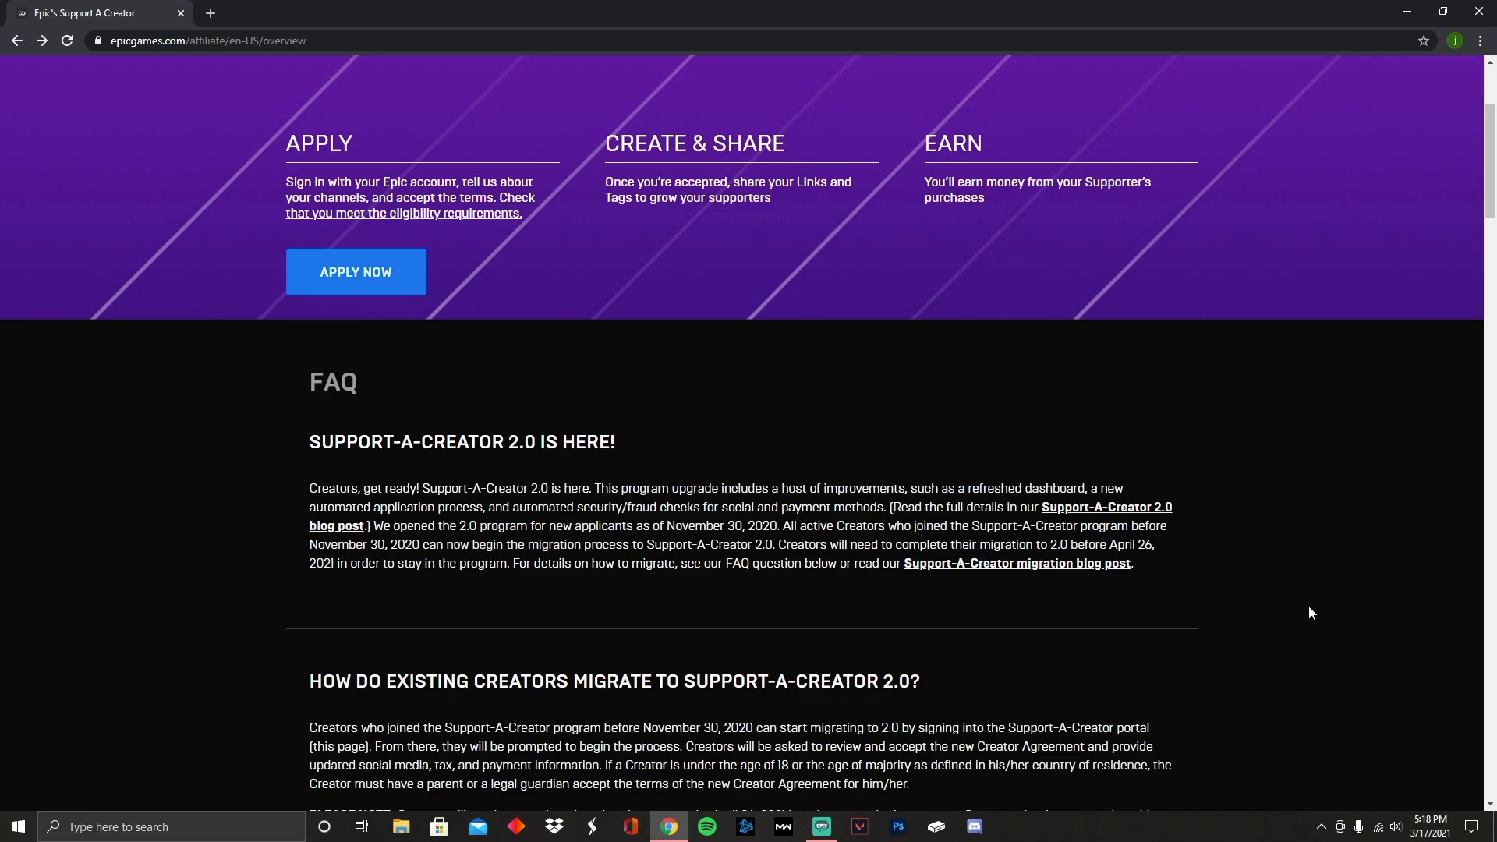
pyautogui.scroll(-3)
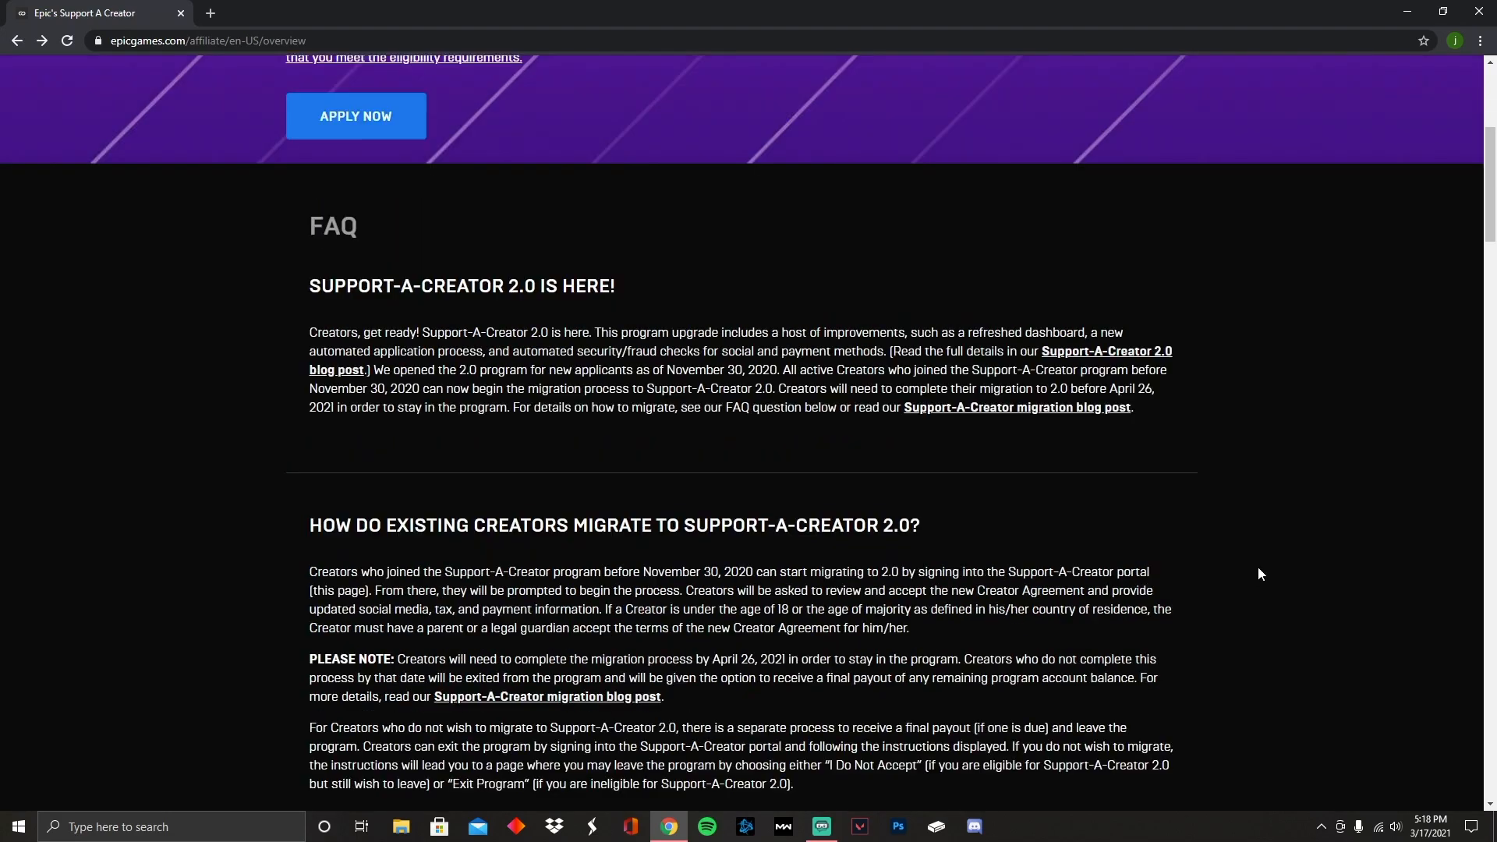
pyautogui.scroll(3)
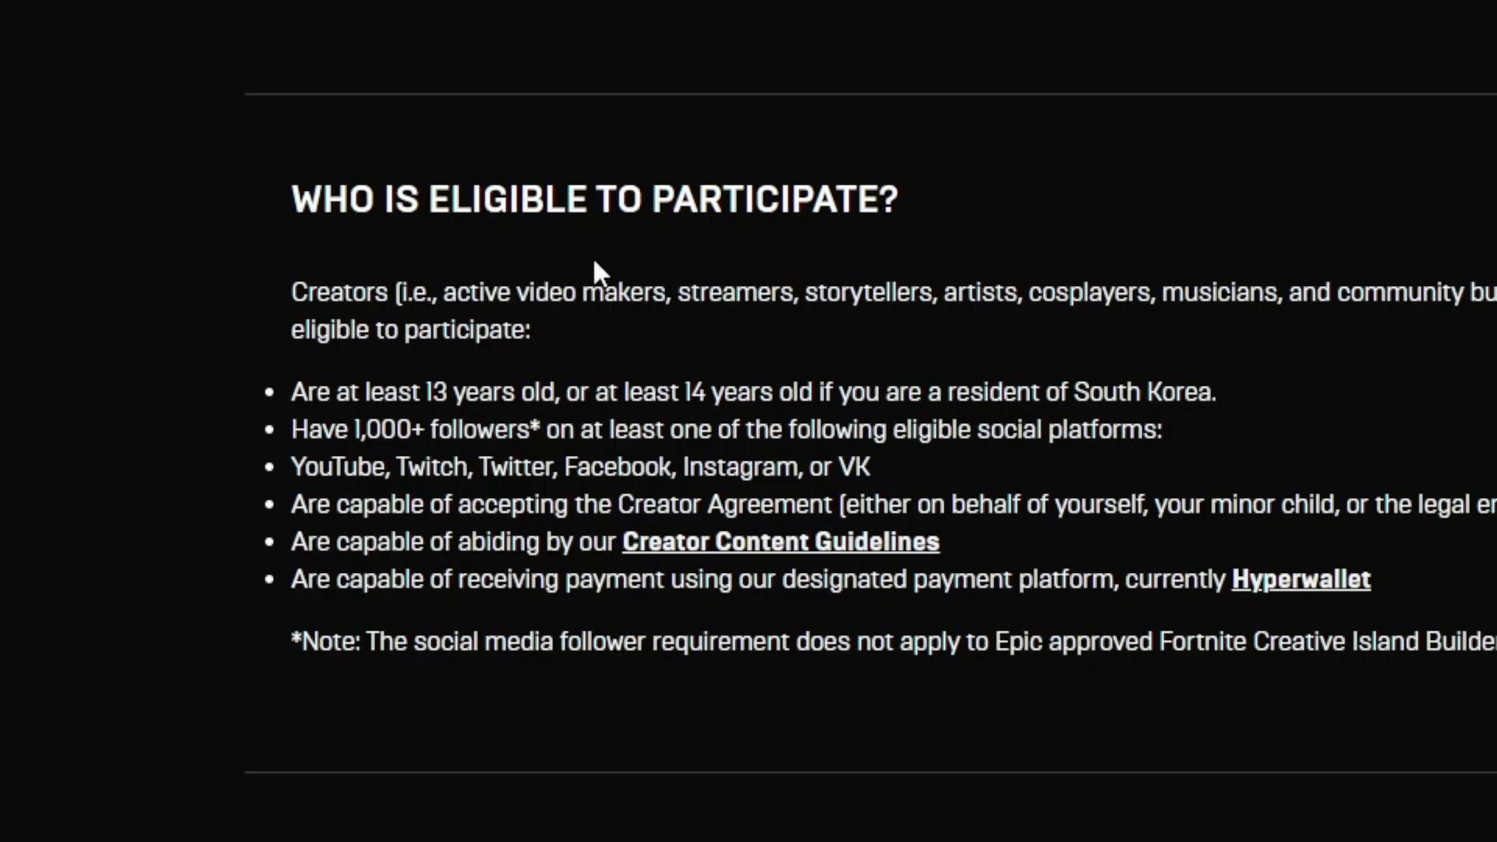
pyautogui.moveTo(599, 260)
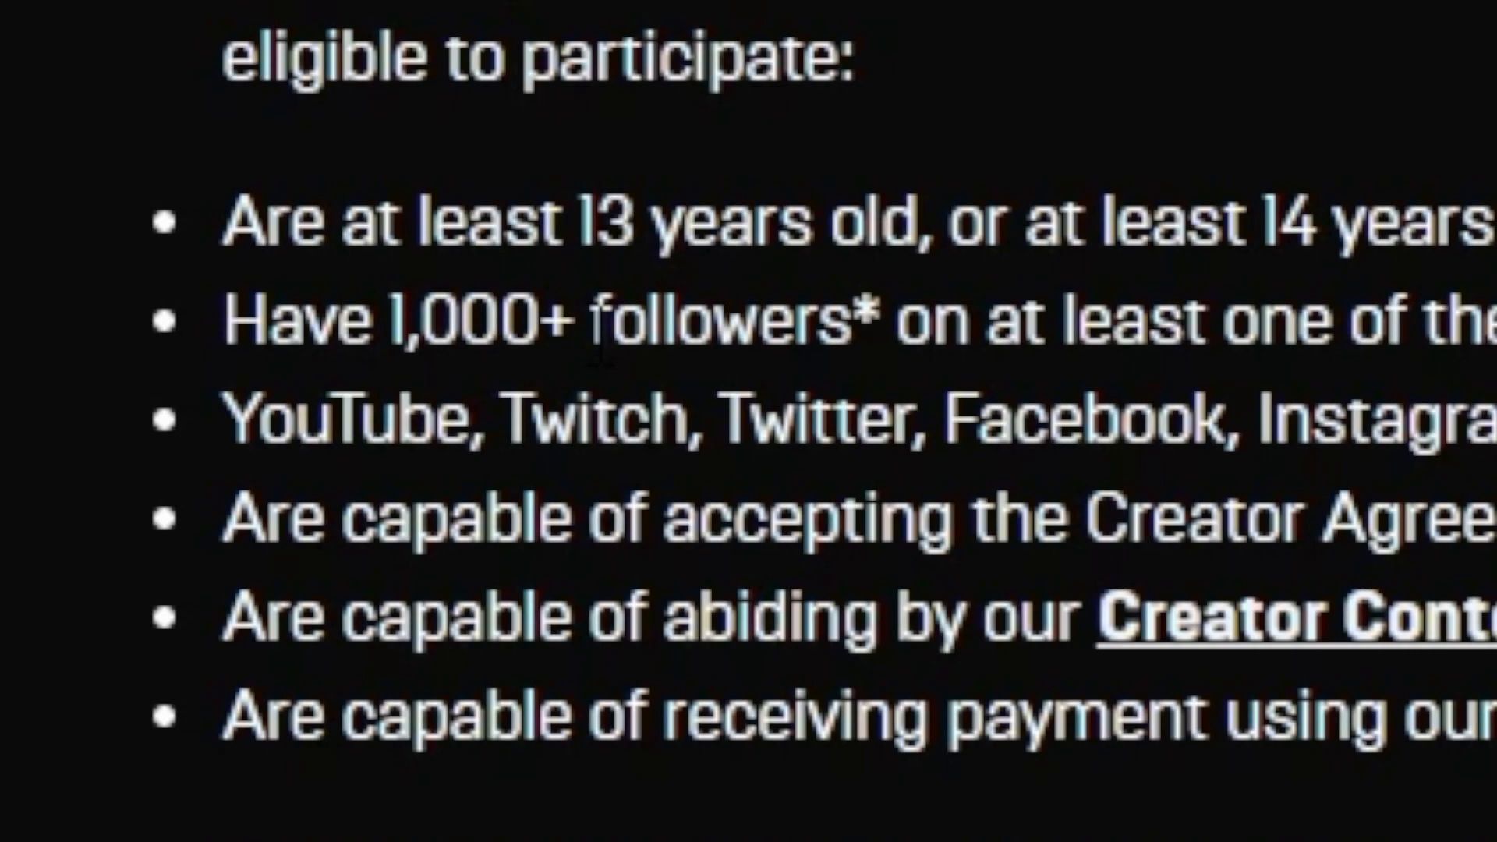
pyautogui.moveTo(839, 305)
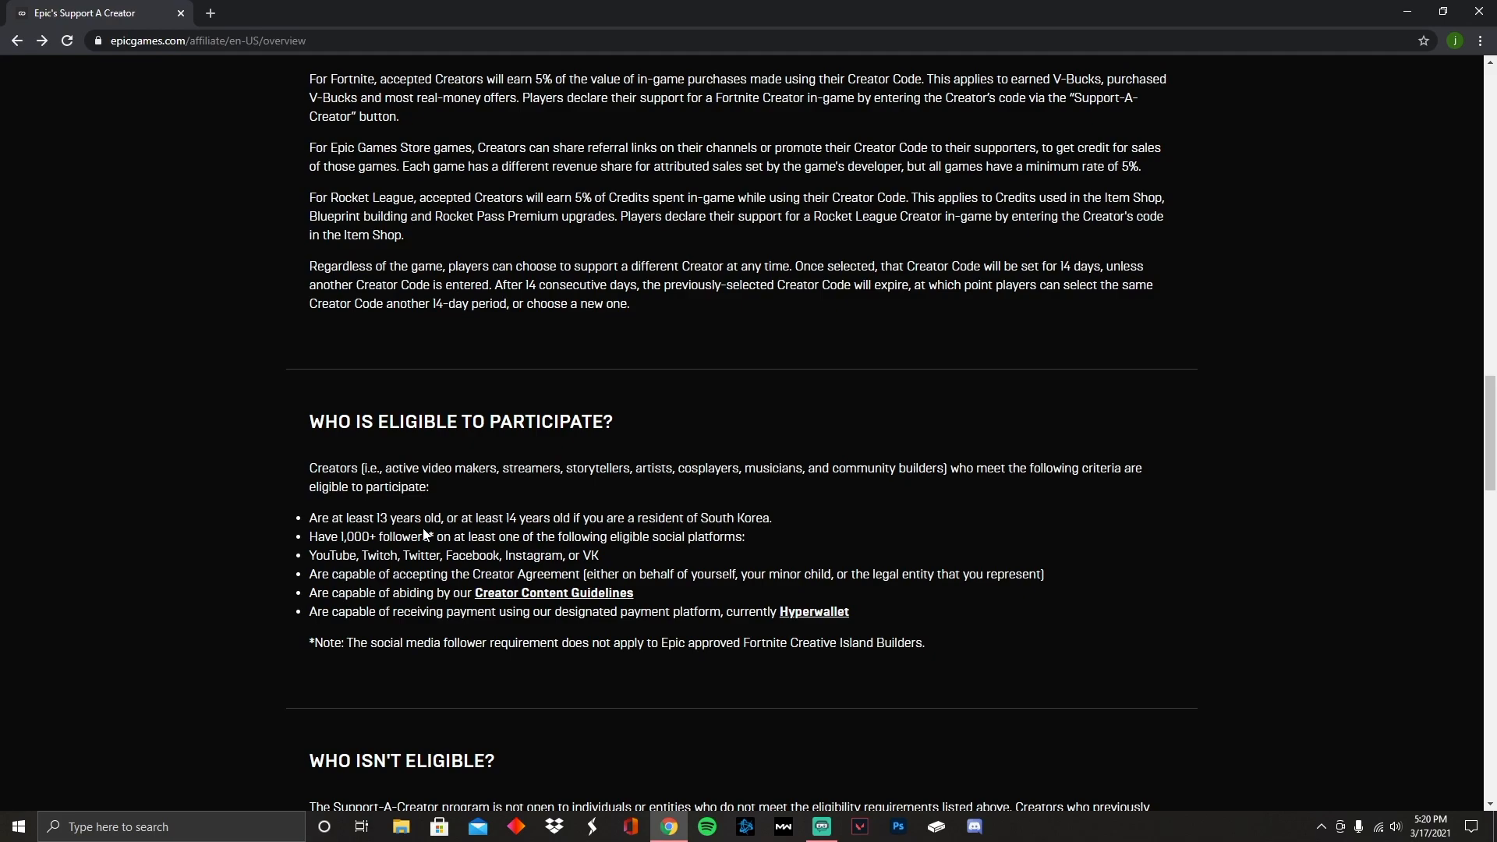
pyautogui.moveTo(469, 533)
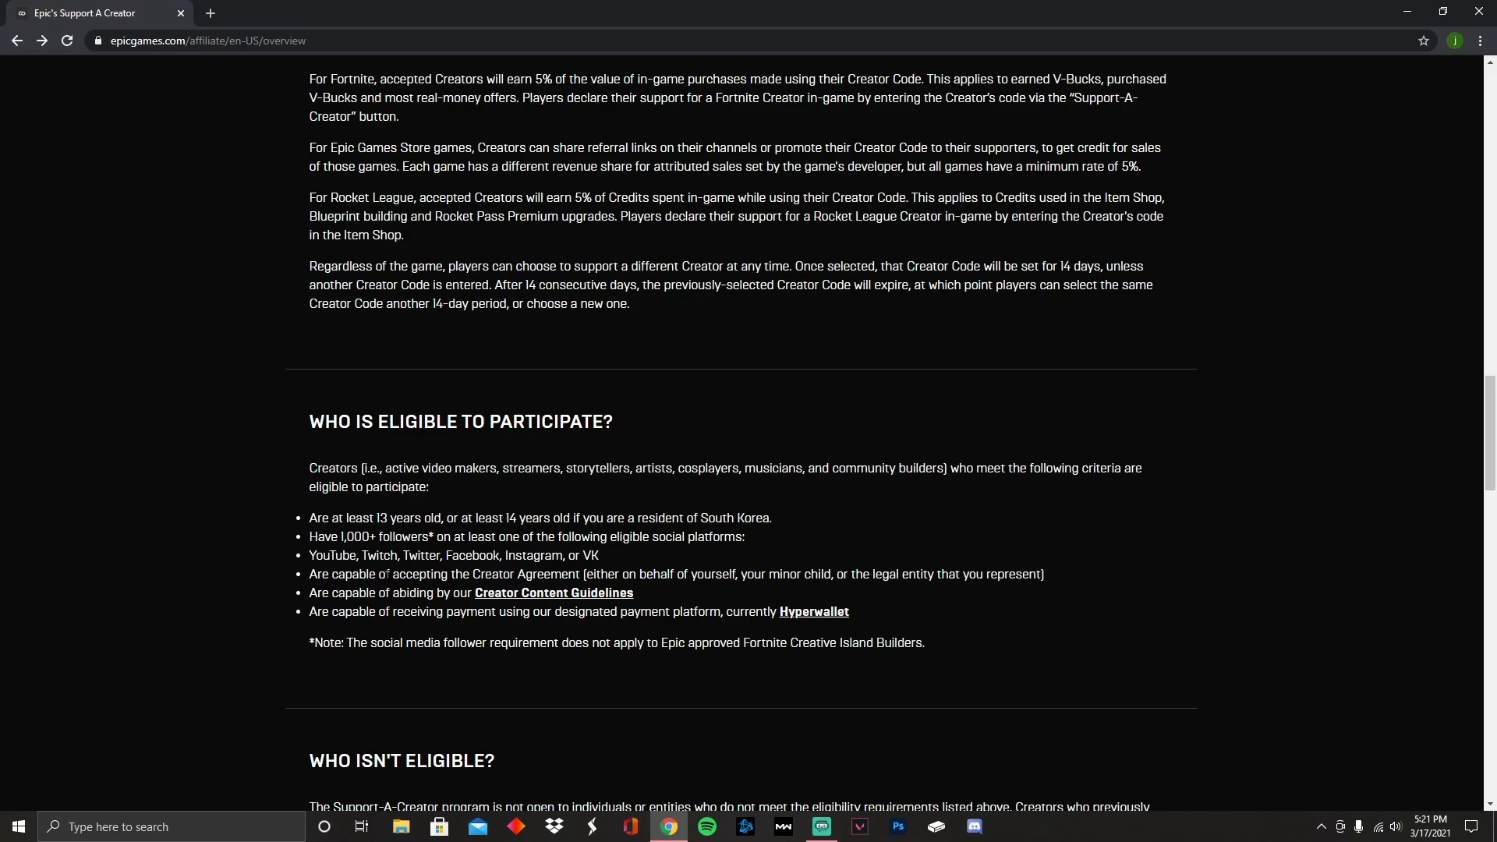
pyautogui.moveTo(645, 589)
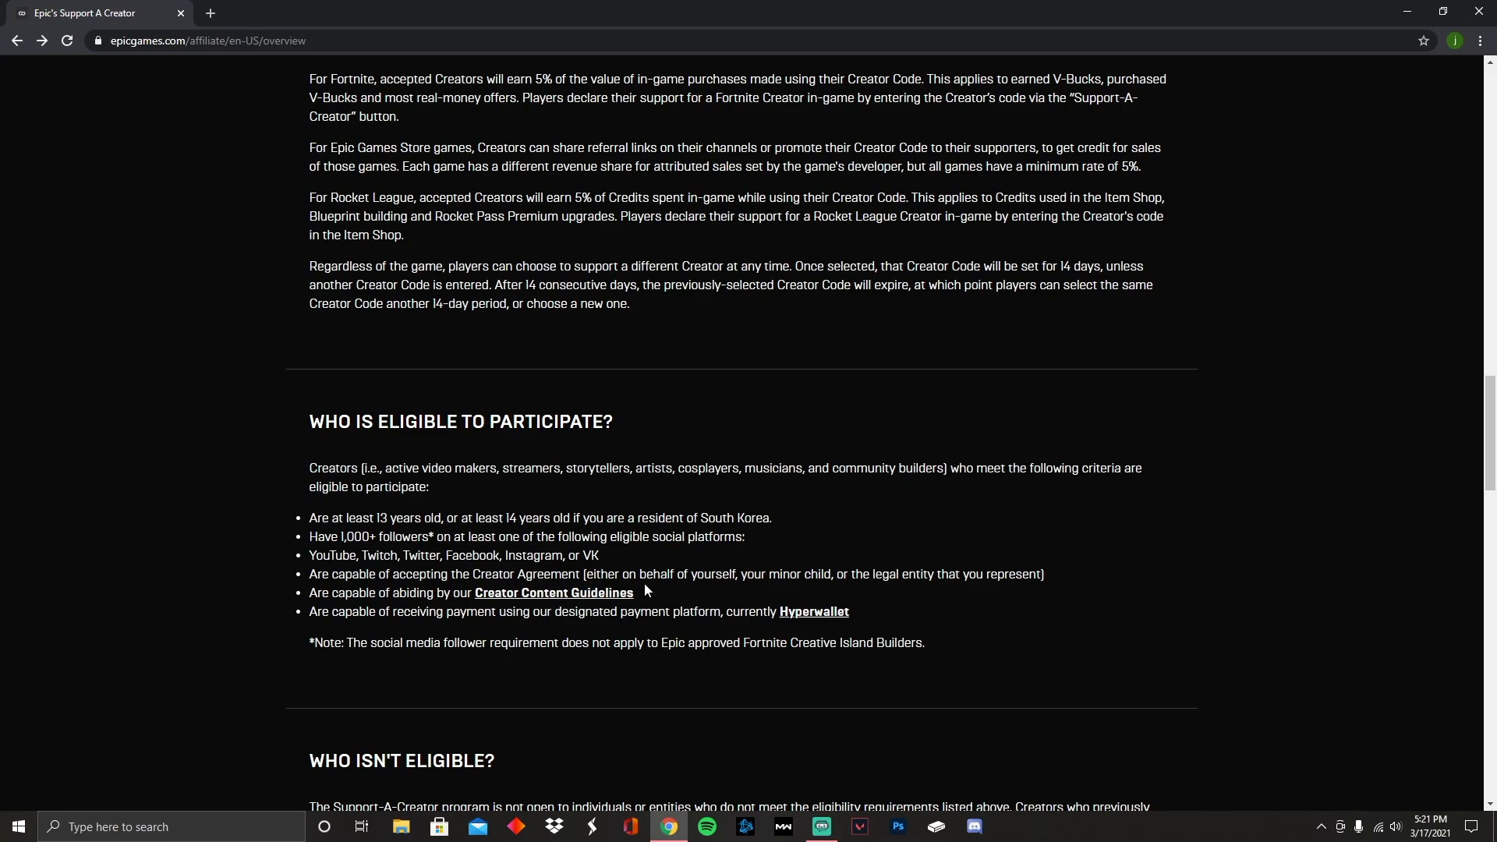
pyautogui.moveTo(781, 571)
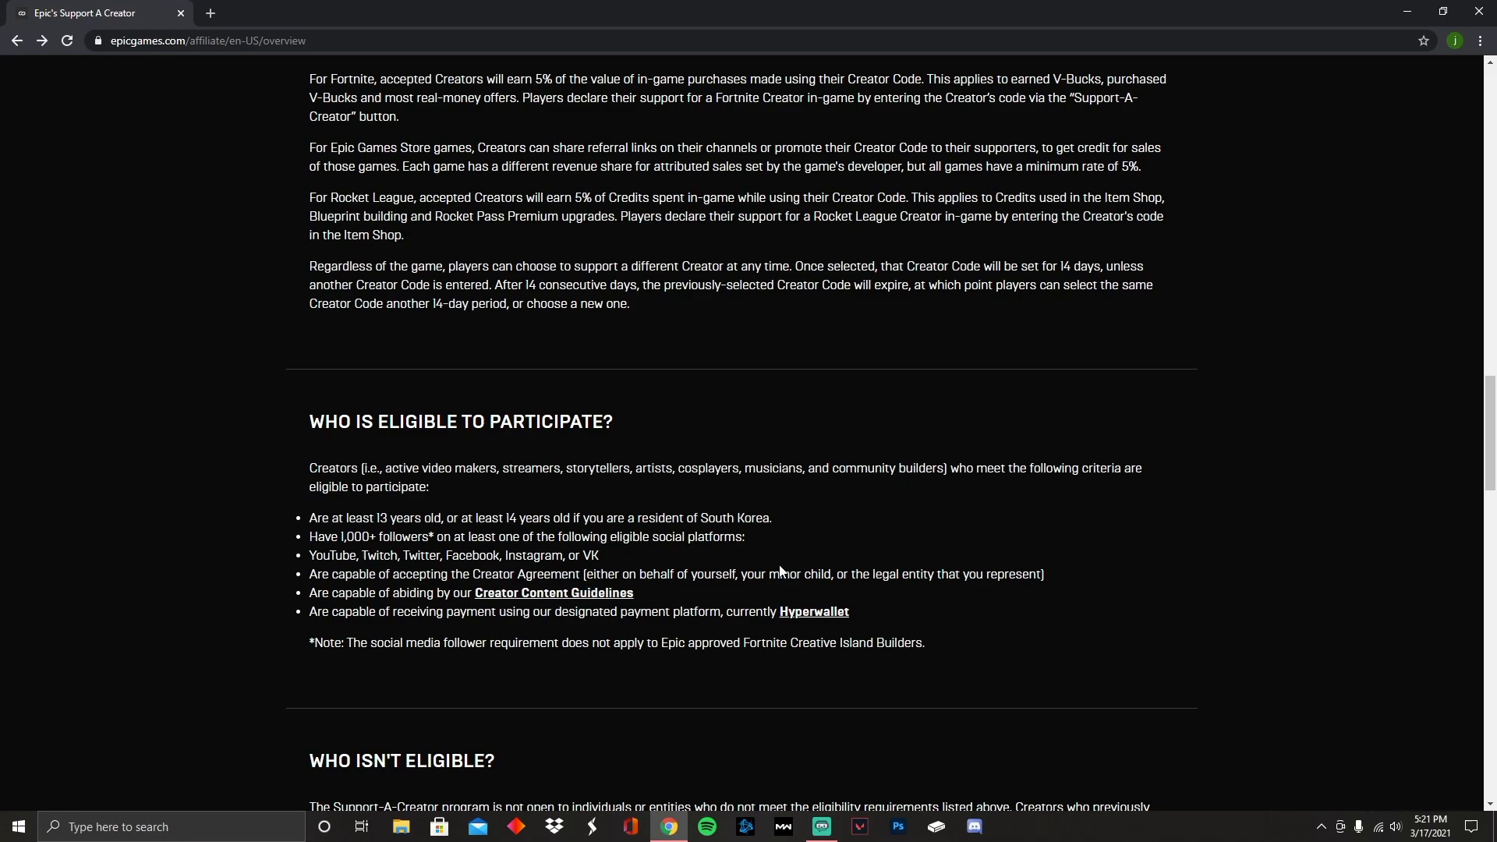
pyautogui.moveTo(1061, 572)
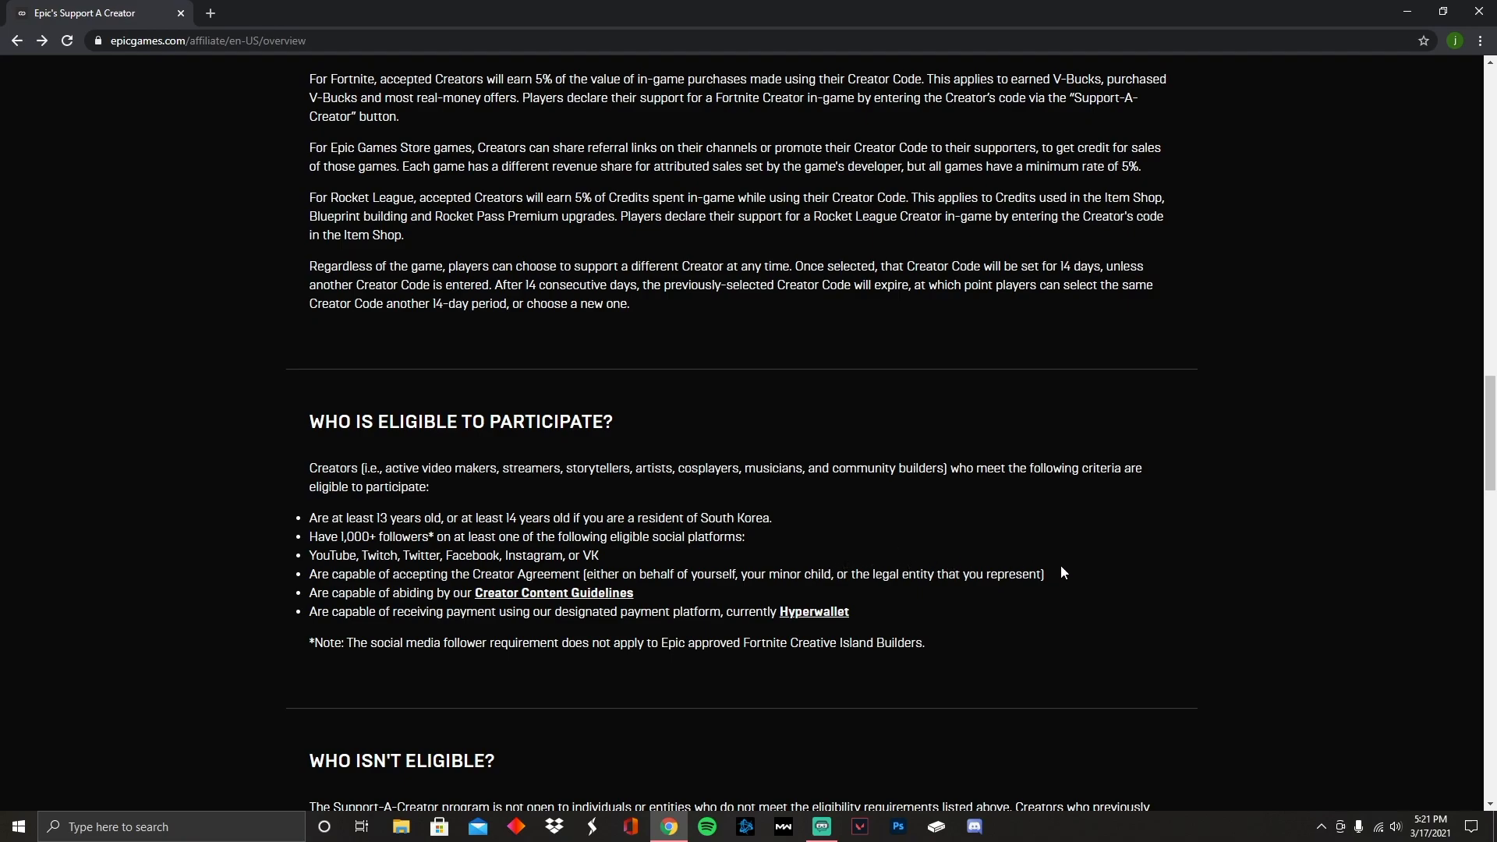
pyautogui.scroll(3)
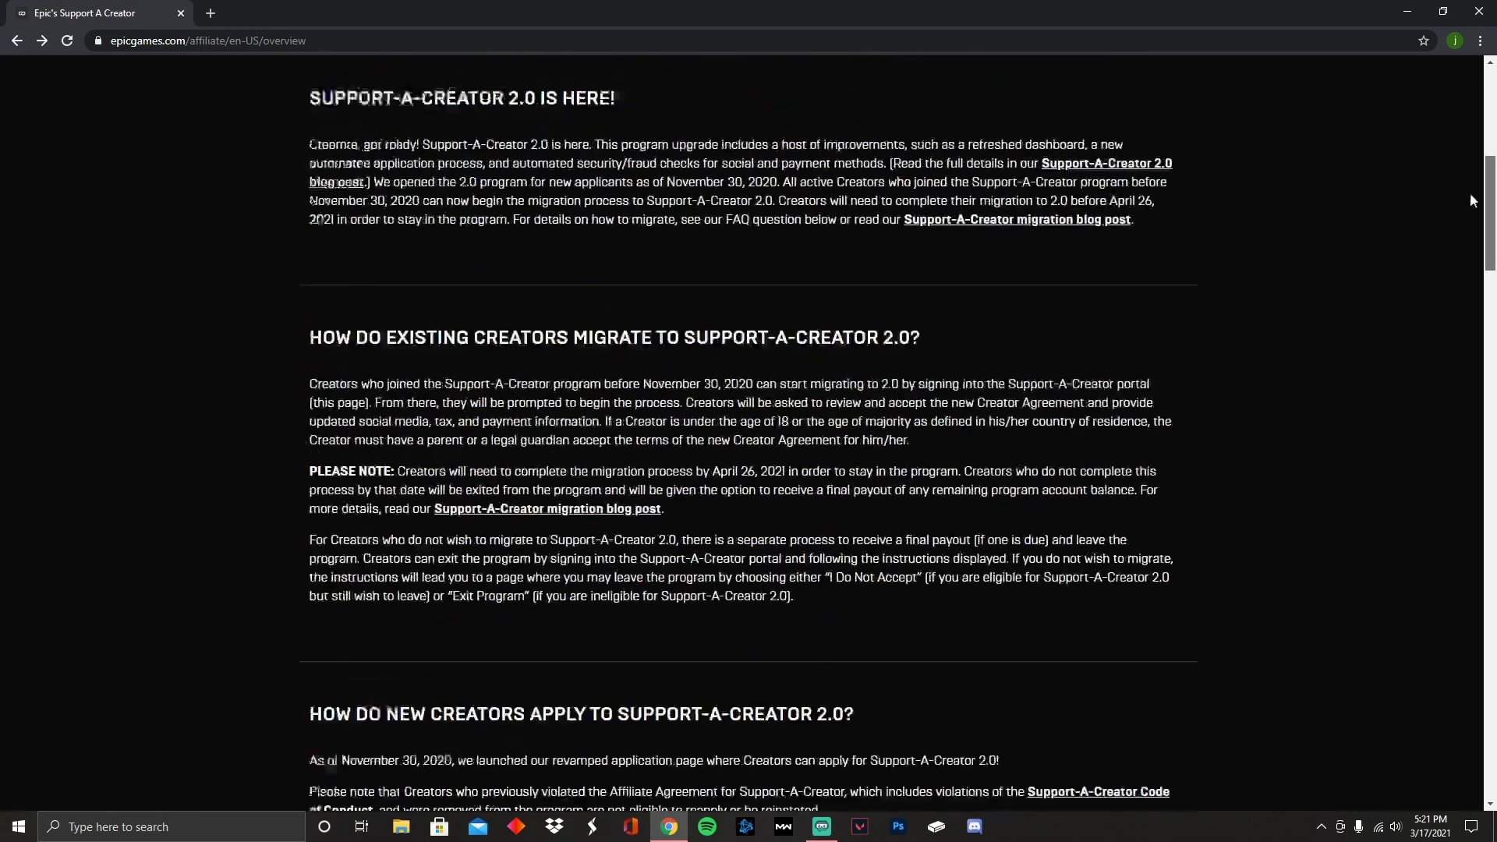
# Go to the creator Dashboard and dismiss the Earning Data Is Confidential notice
pyautogui.scroll(3)
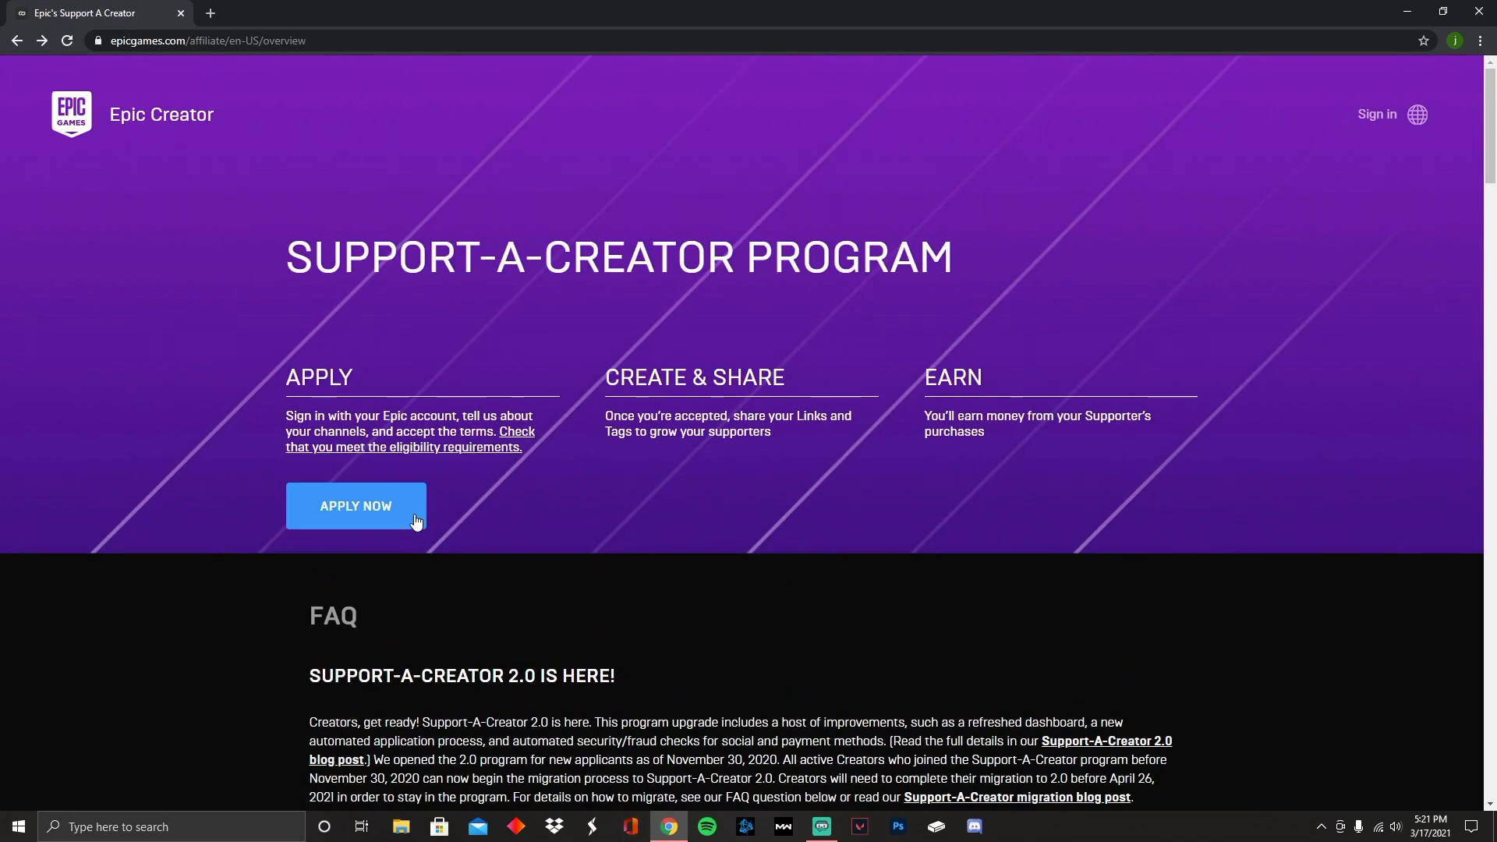
pyautogui.moveTo(449, 489)
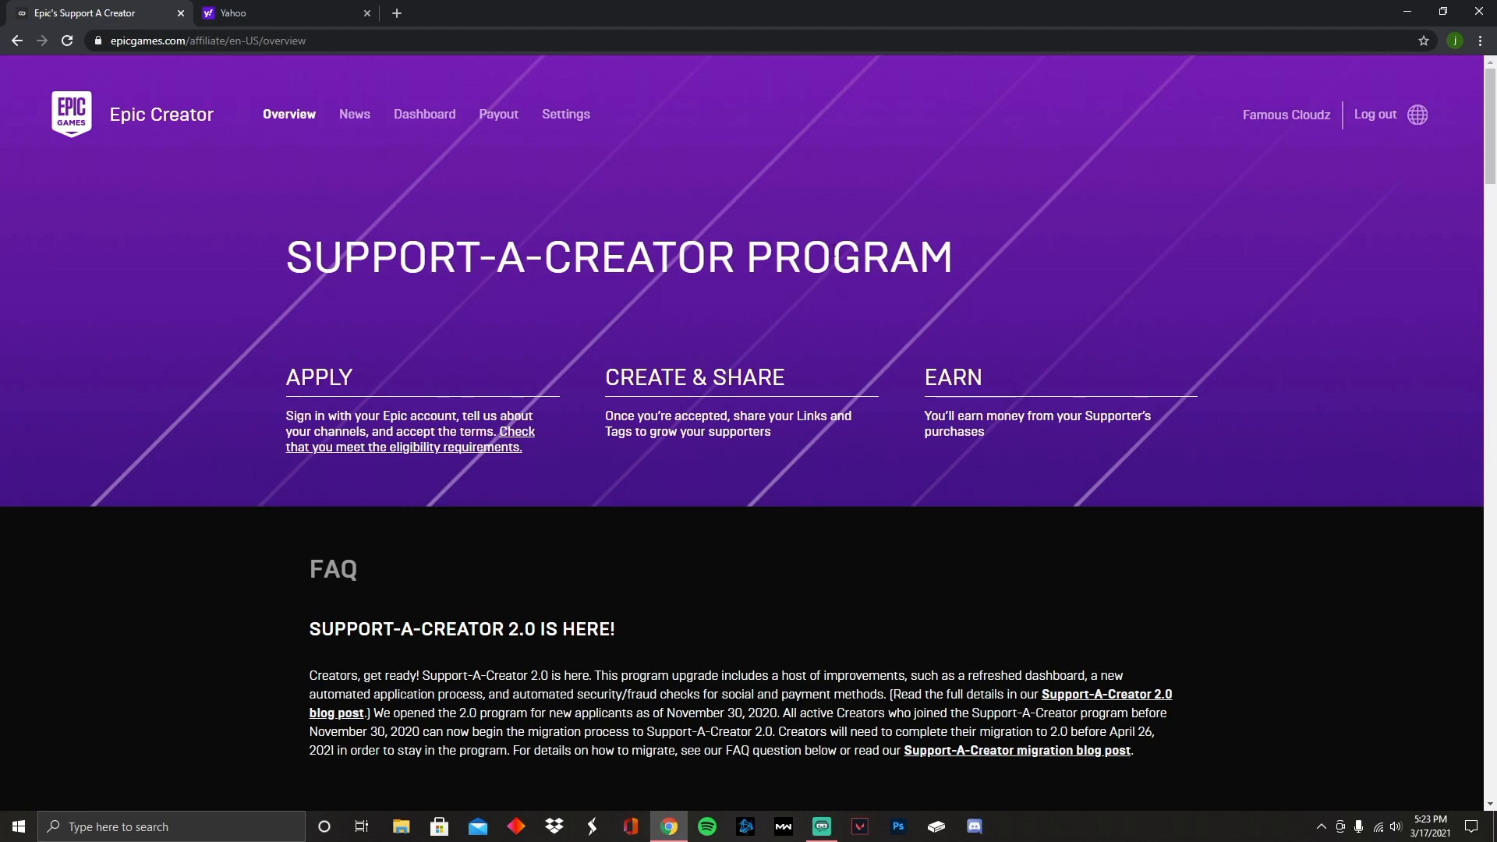
pyautogui.moveTo(424, 114)
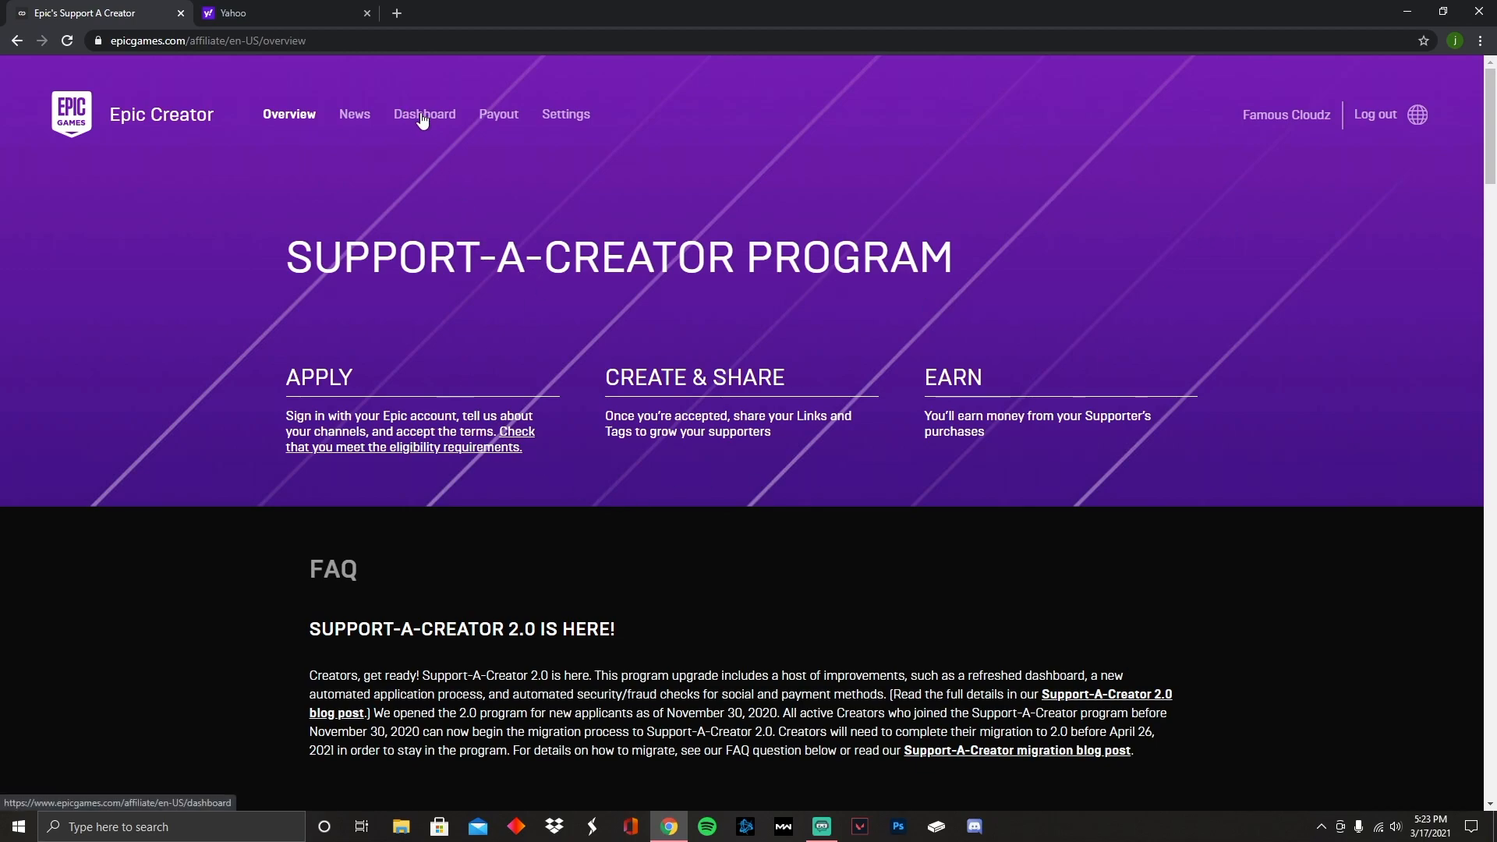
pyautogui.click(425, 114)
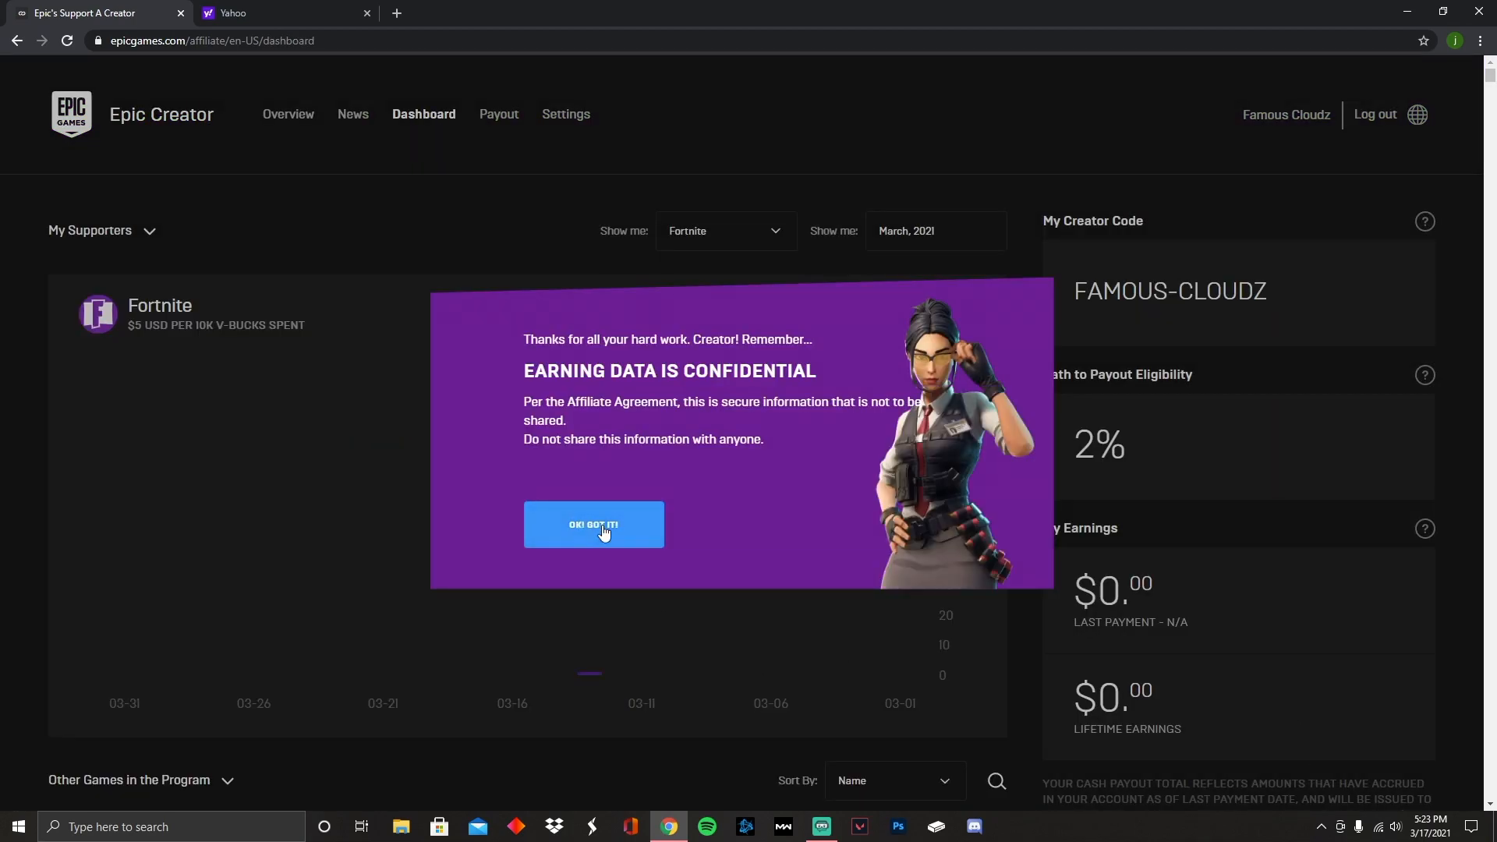
pyautogui.click(593, 524)
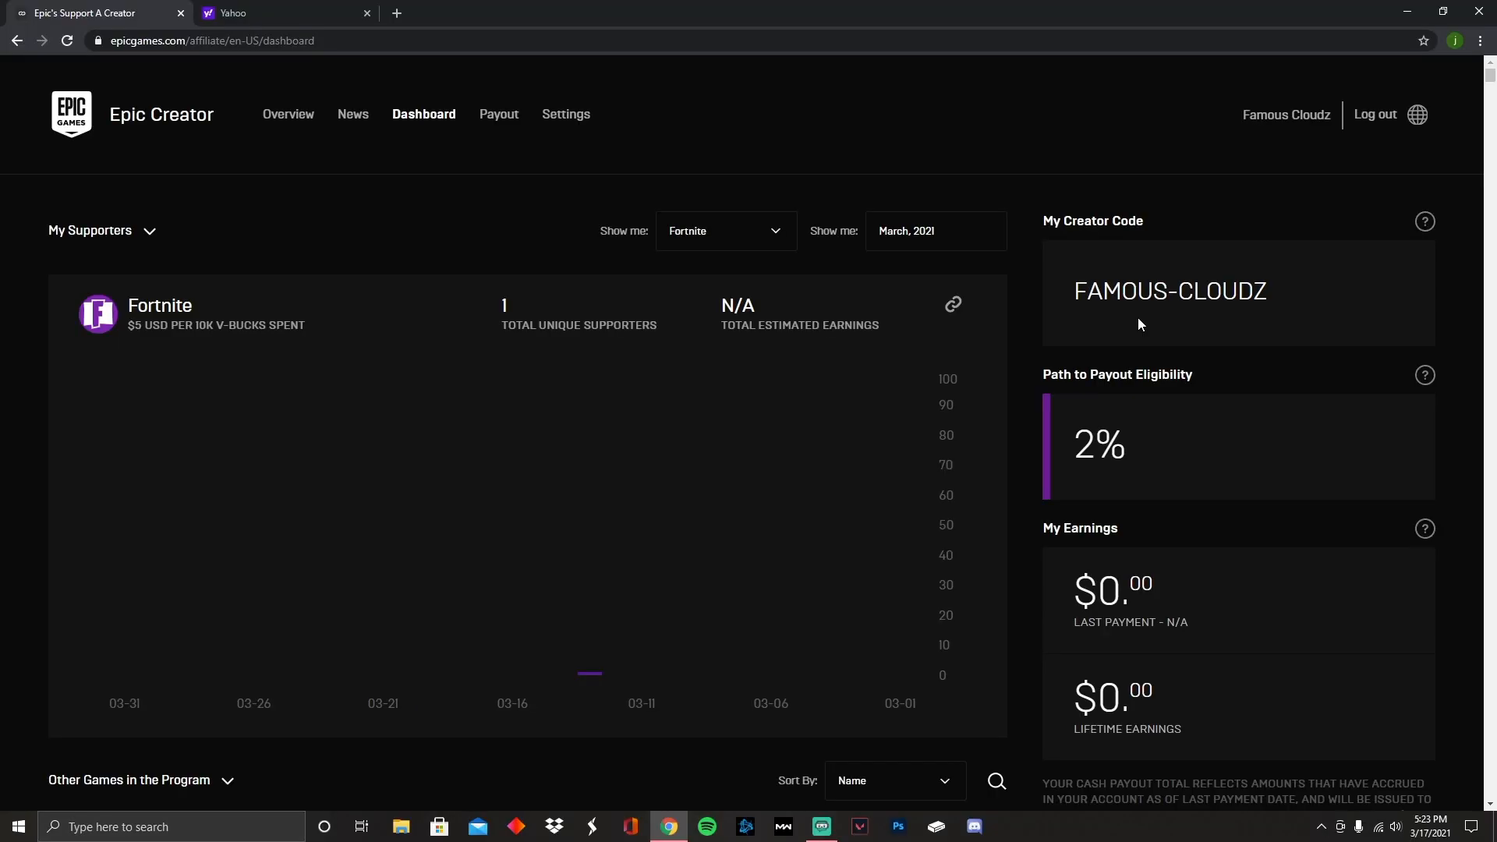
pyautogui.moveTo(1138, 324)
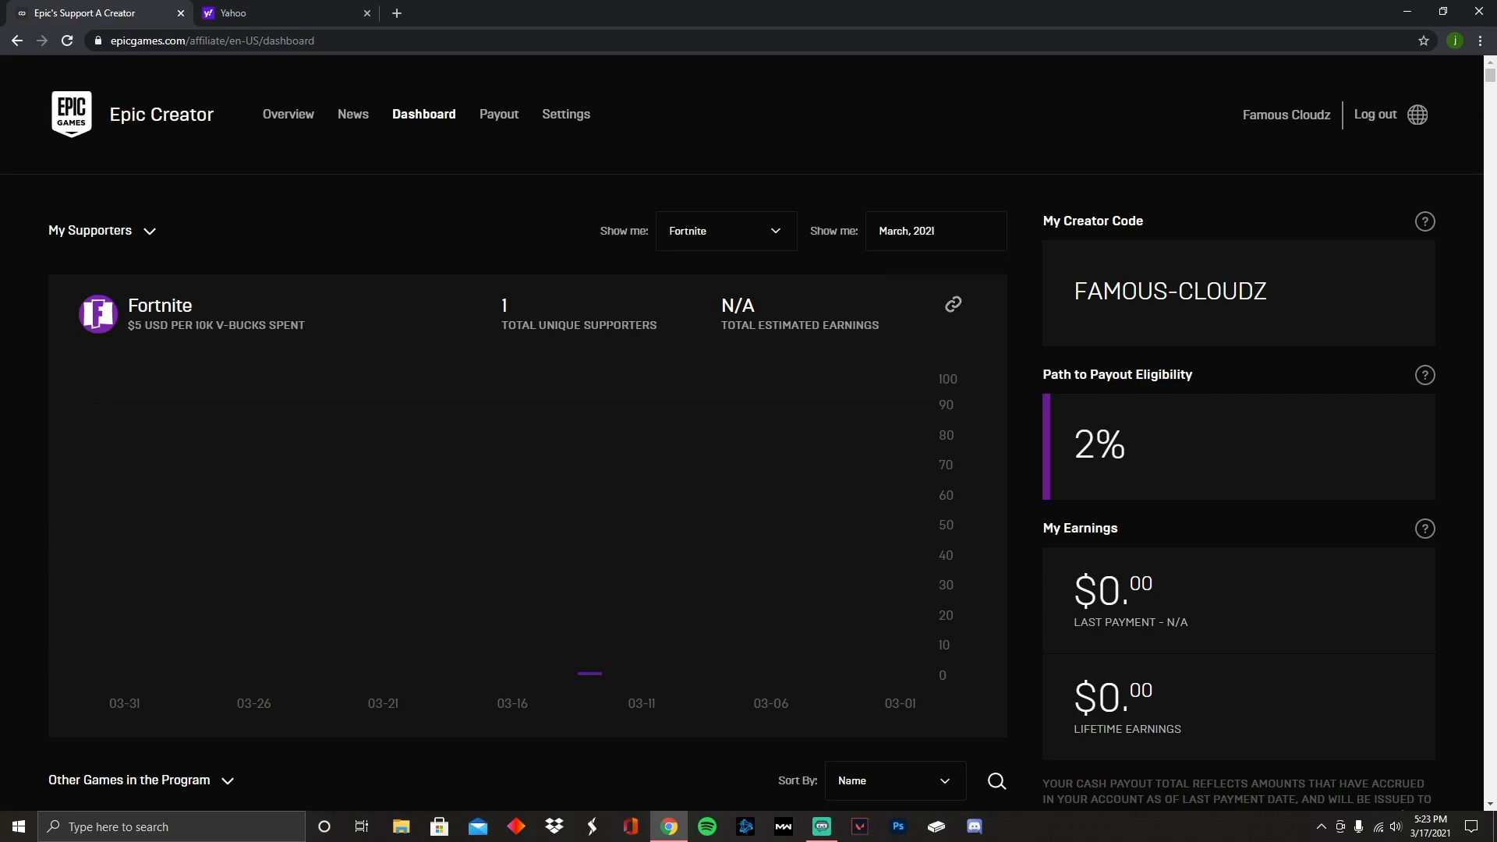
pyautogui.moveTo(696, 499)
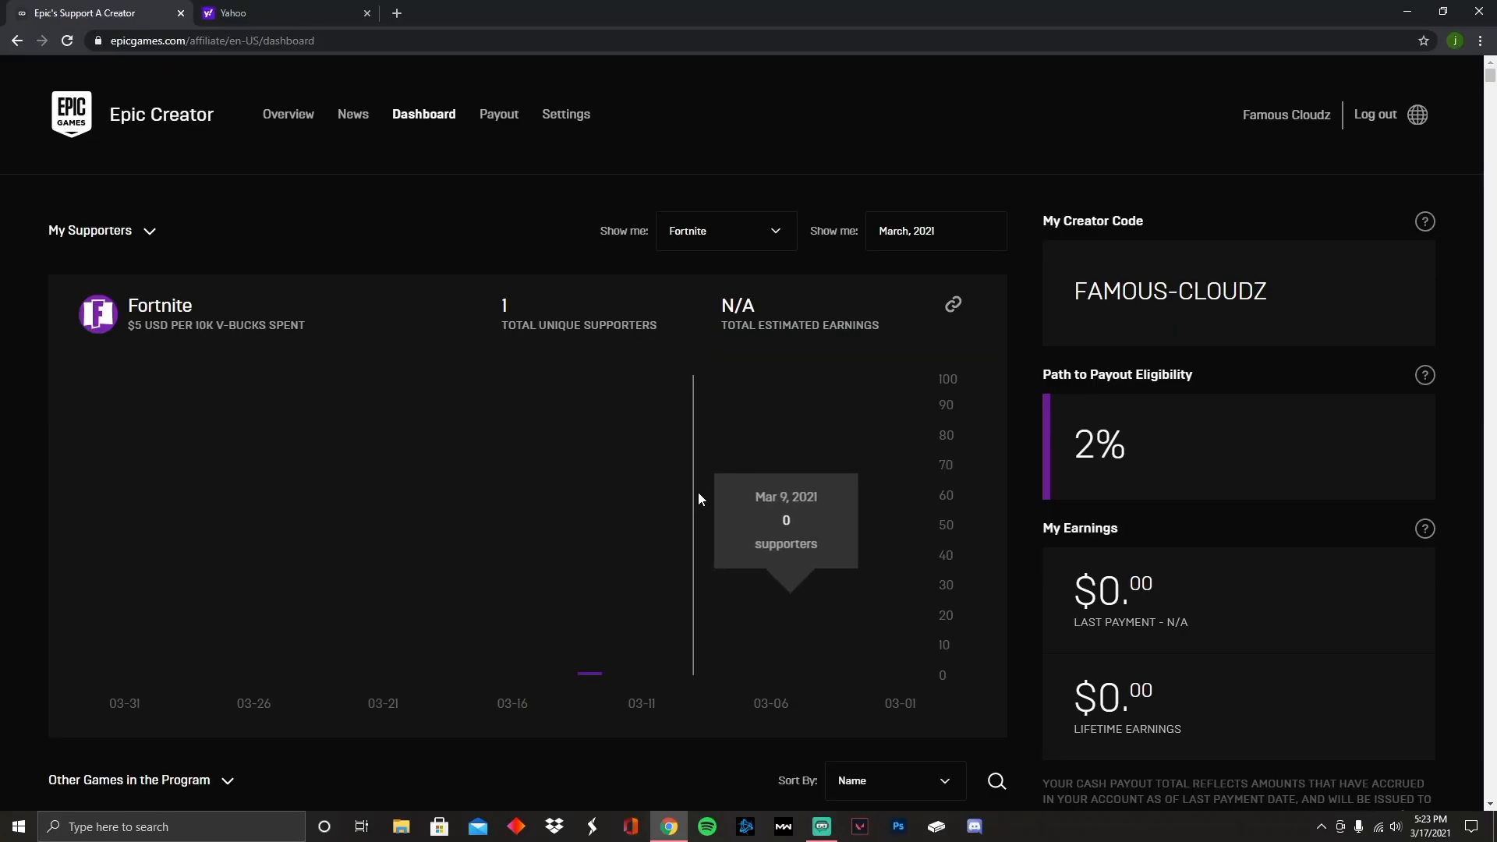
pyautogui.moveTo(653, 455)
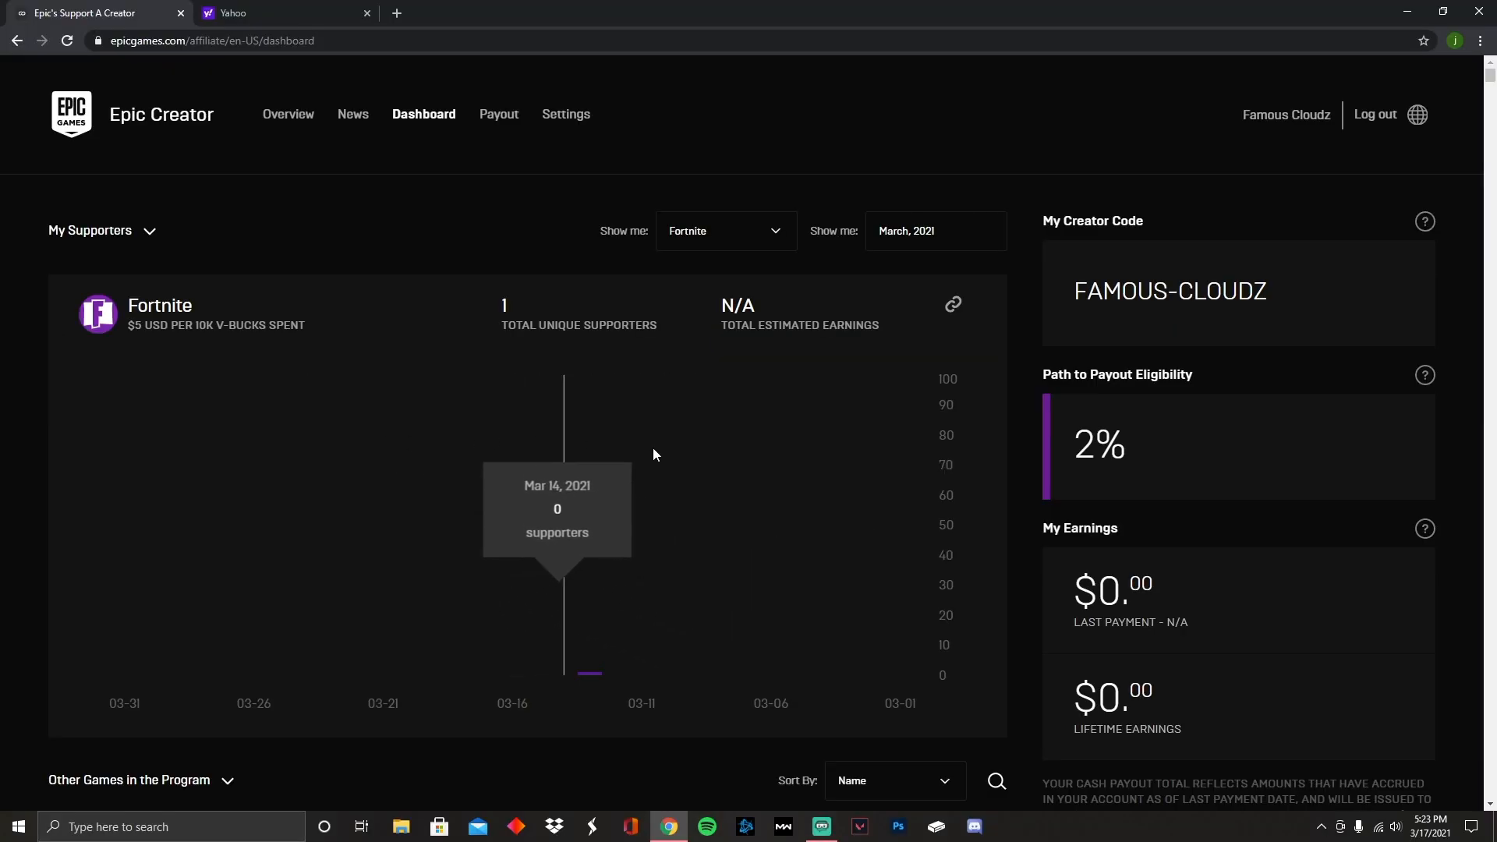
pyautogui.moveTo(1009, 404)
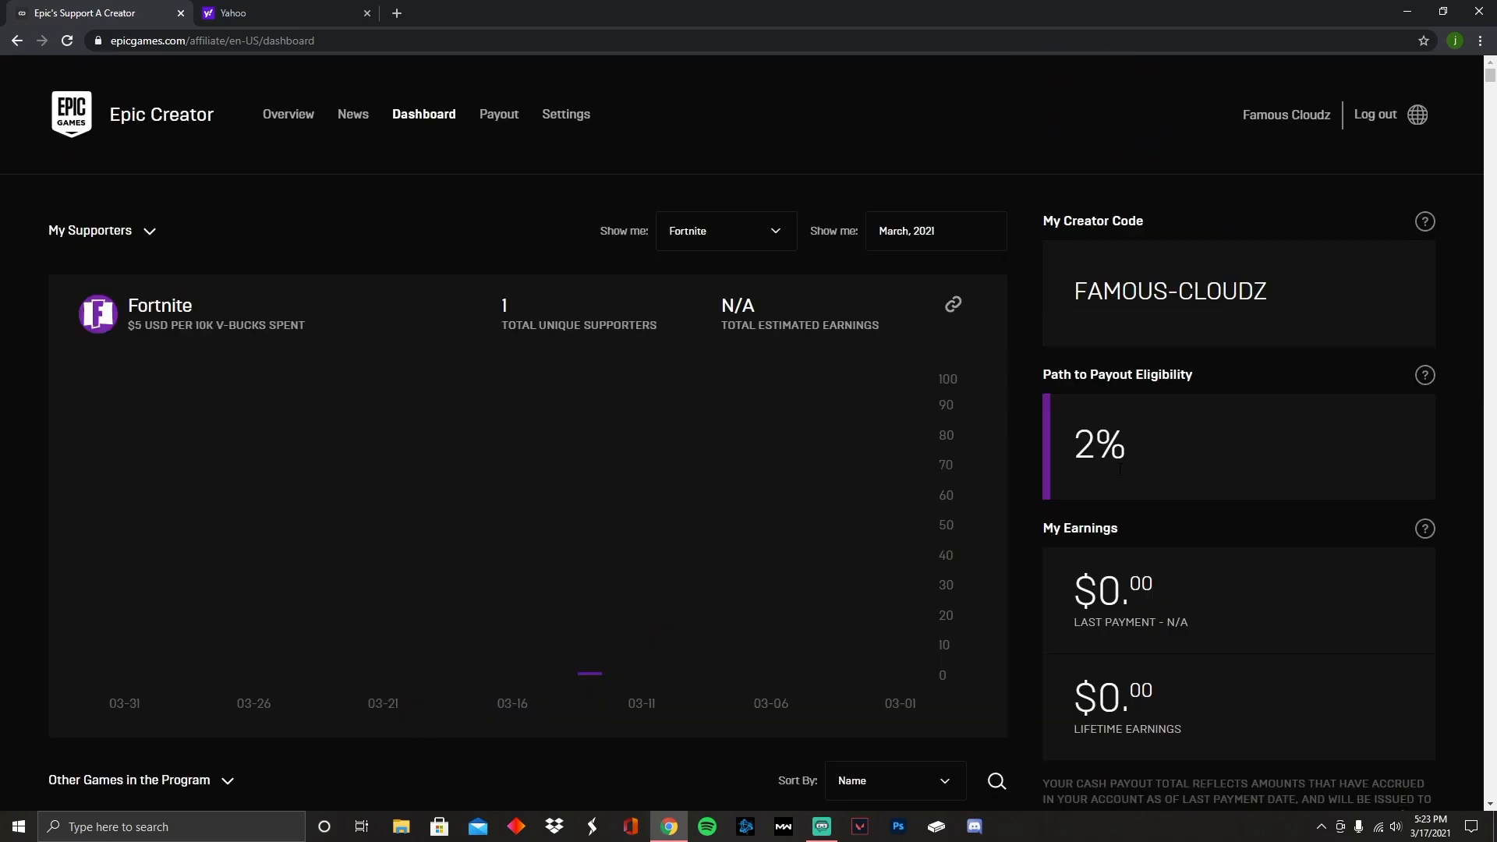
pyautogui.moveTo(1127, 560)
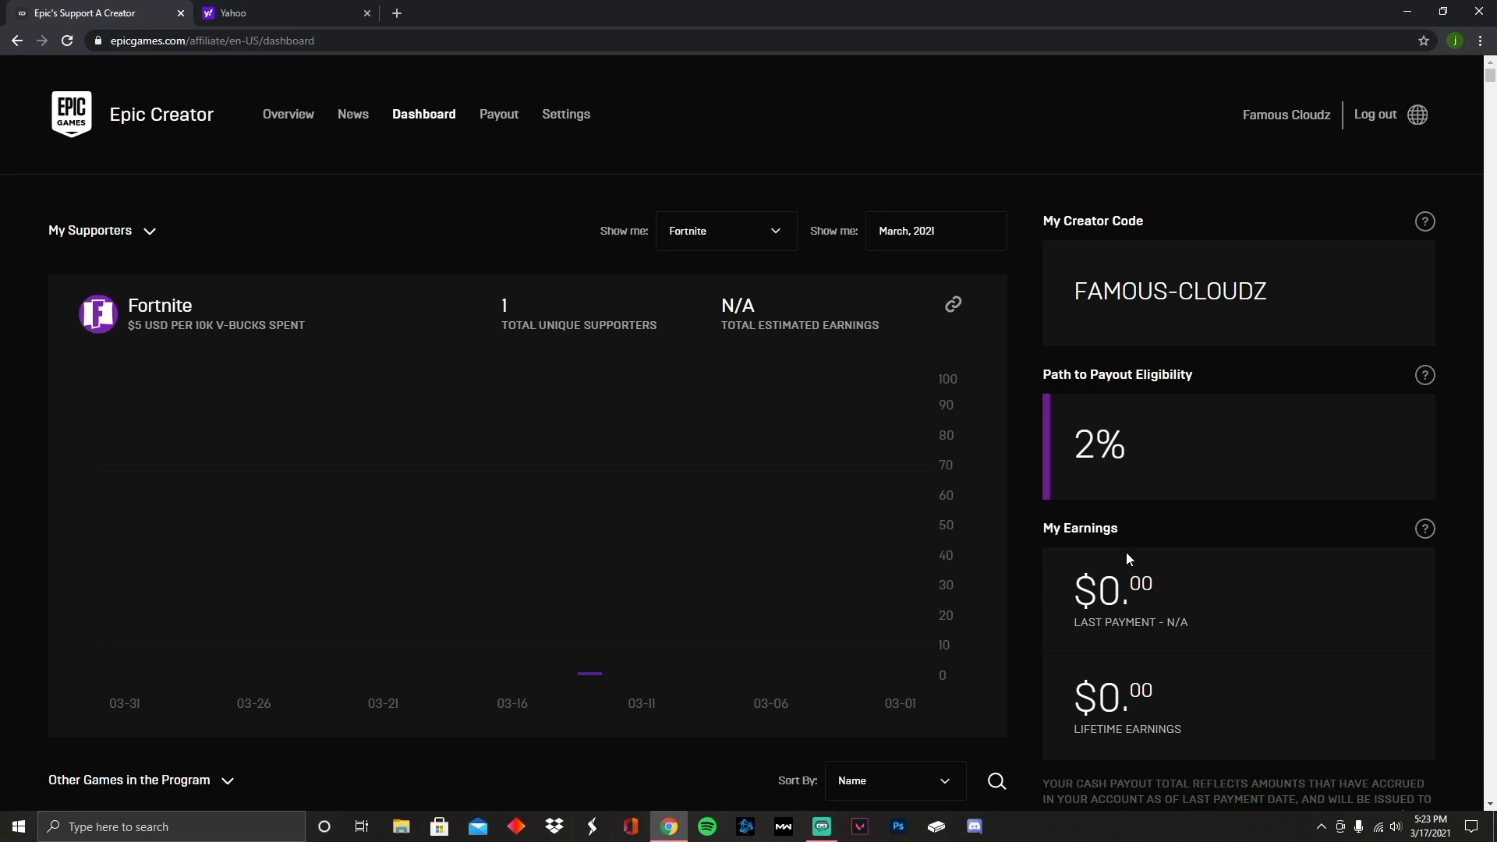
pyautogui.moveTo(1065, 500)
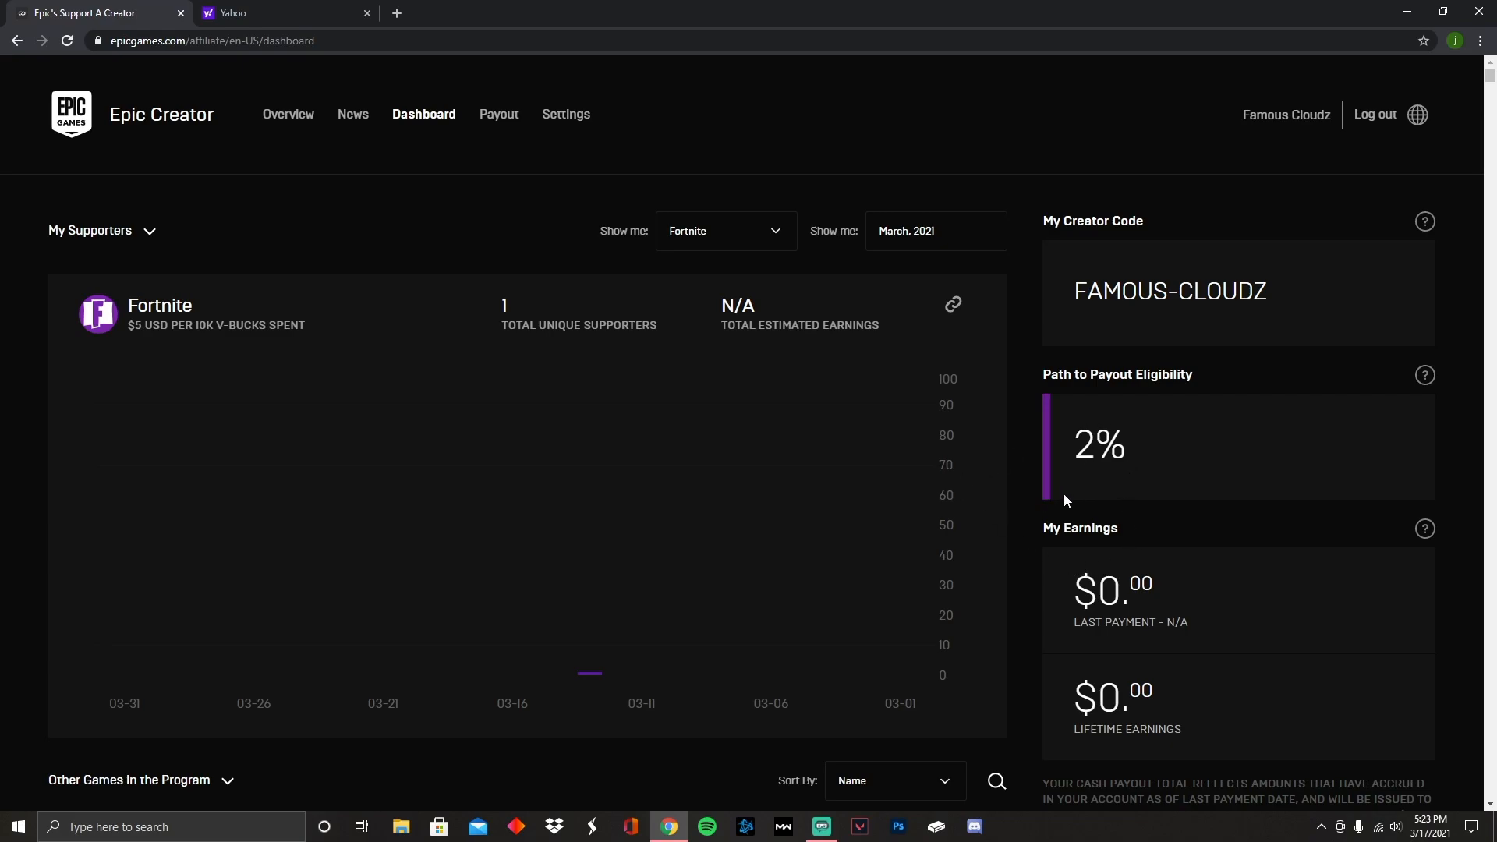
pyautogui.moveTo(1065, 500)
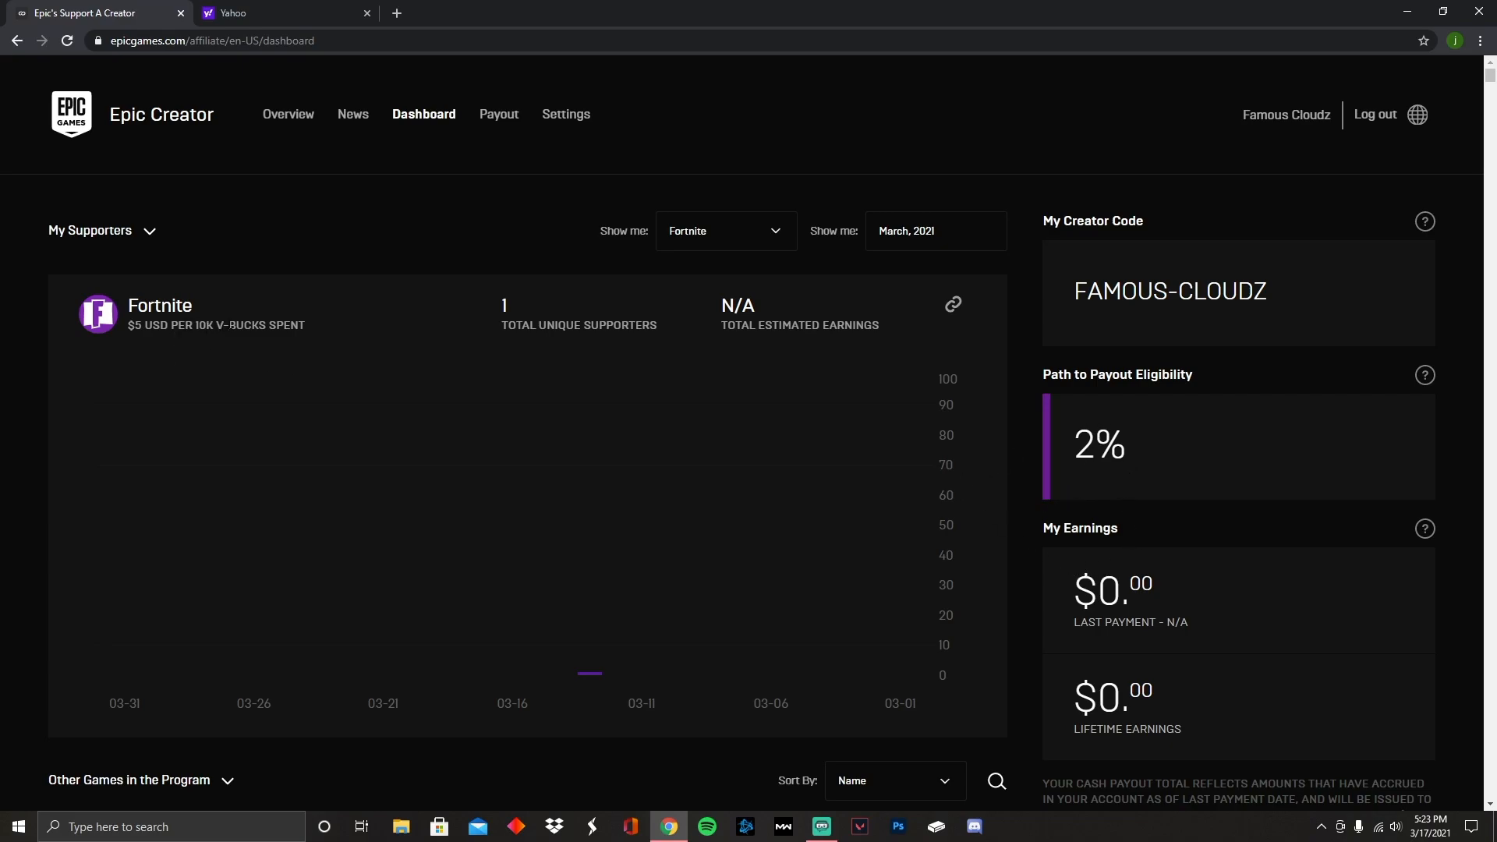
pyautogui.moveTo(1030, 497)
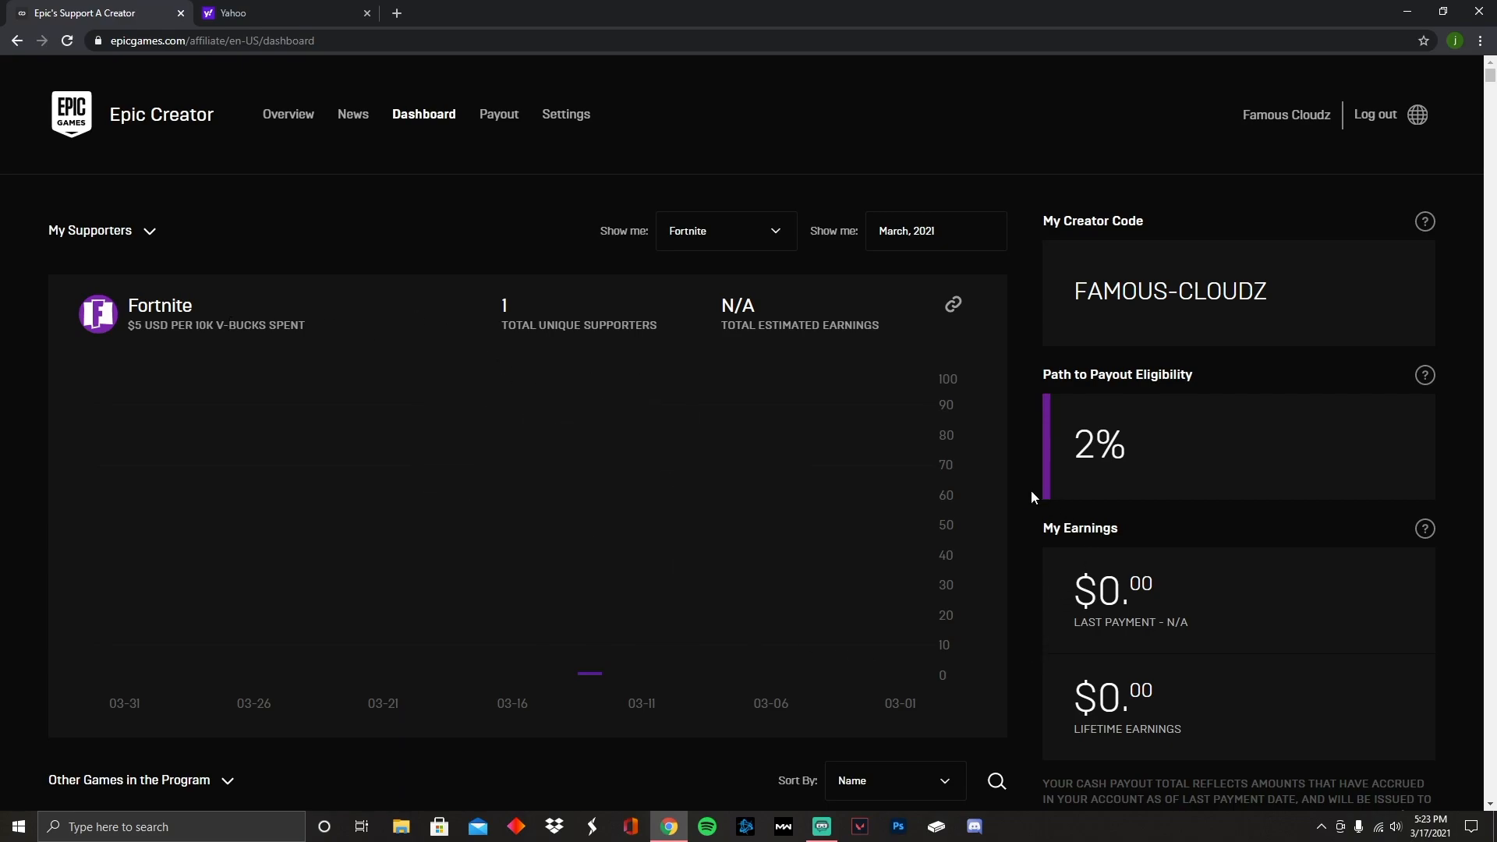
pyautogui.moveTo(1002, 490)
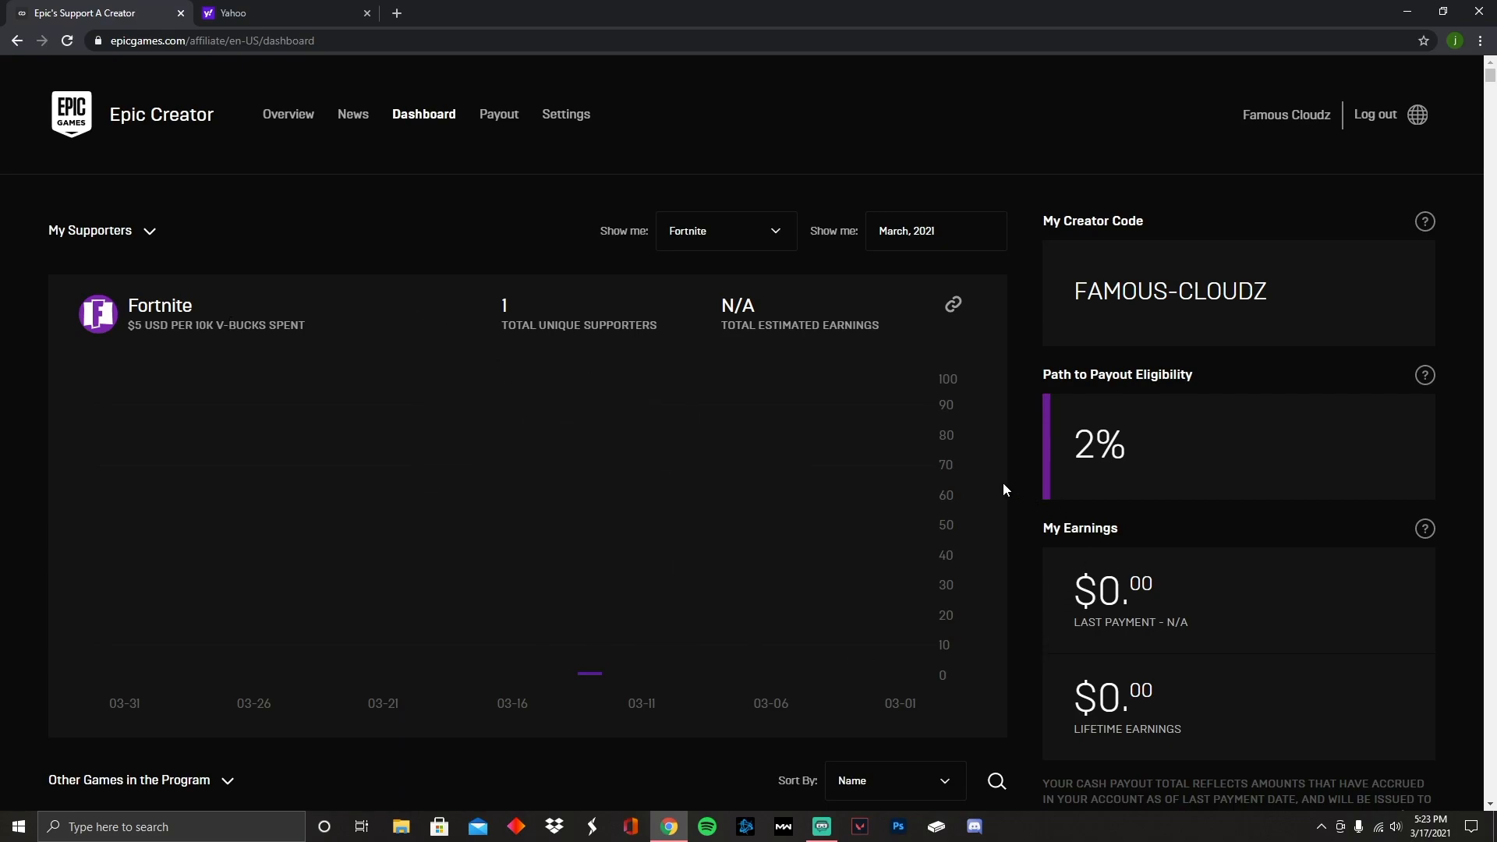
pyautogui.moveTo(846, 422)
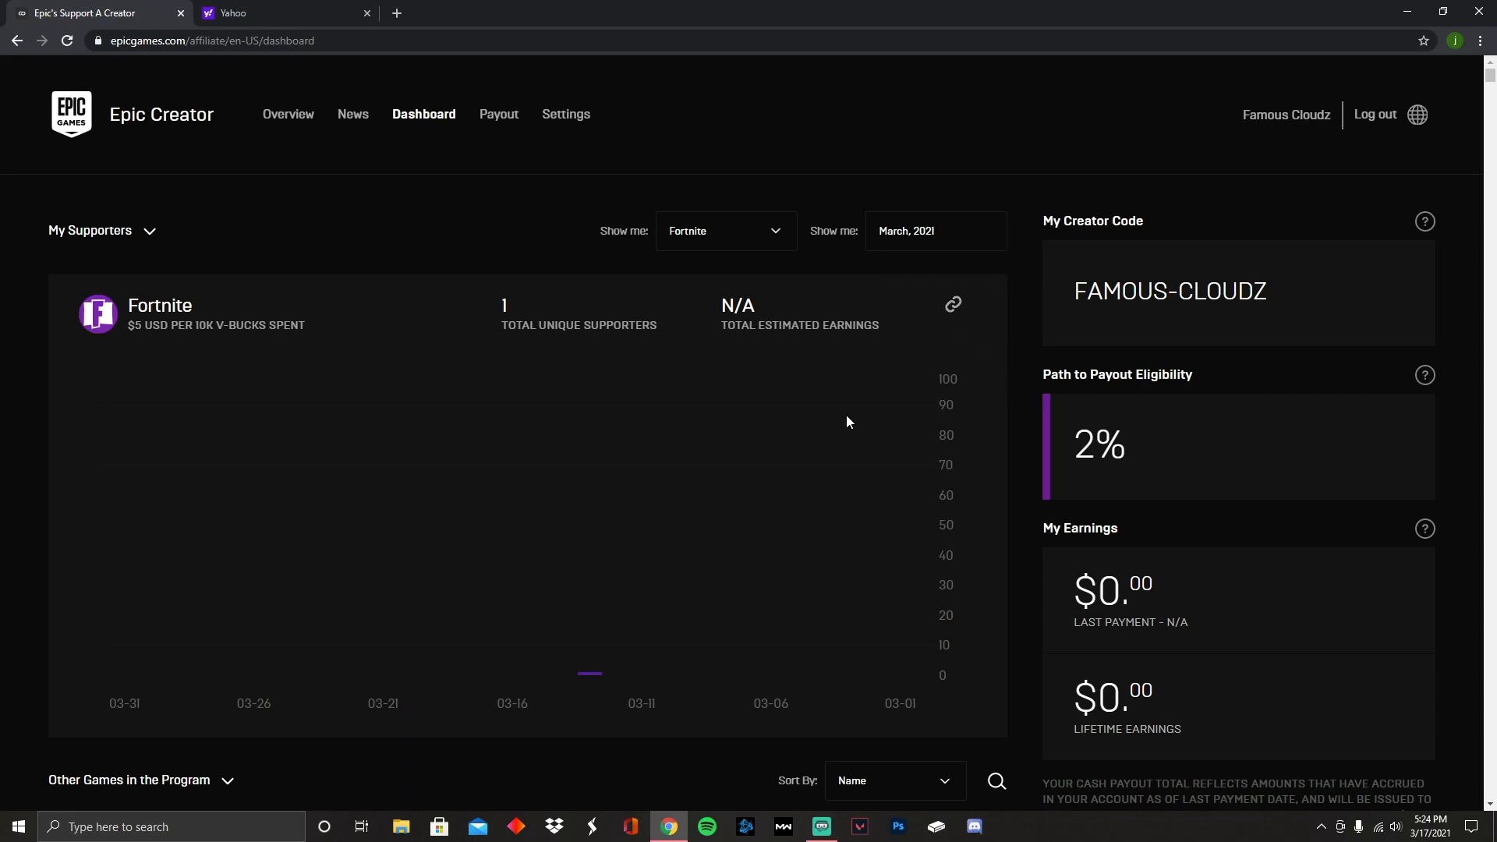
pyautogui.moveTo(769, 229)
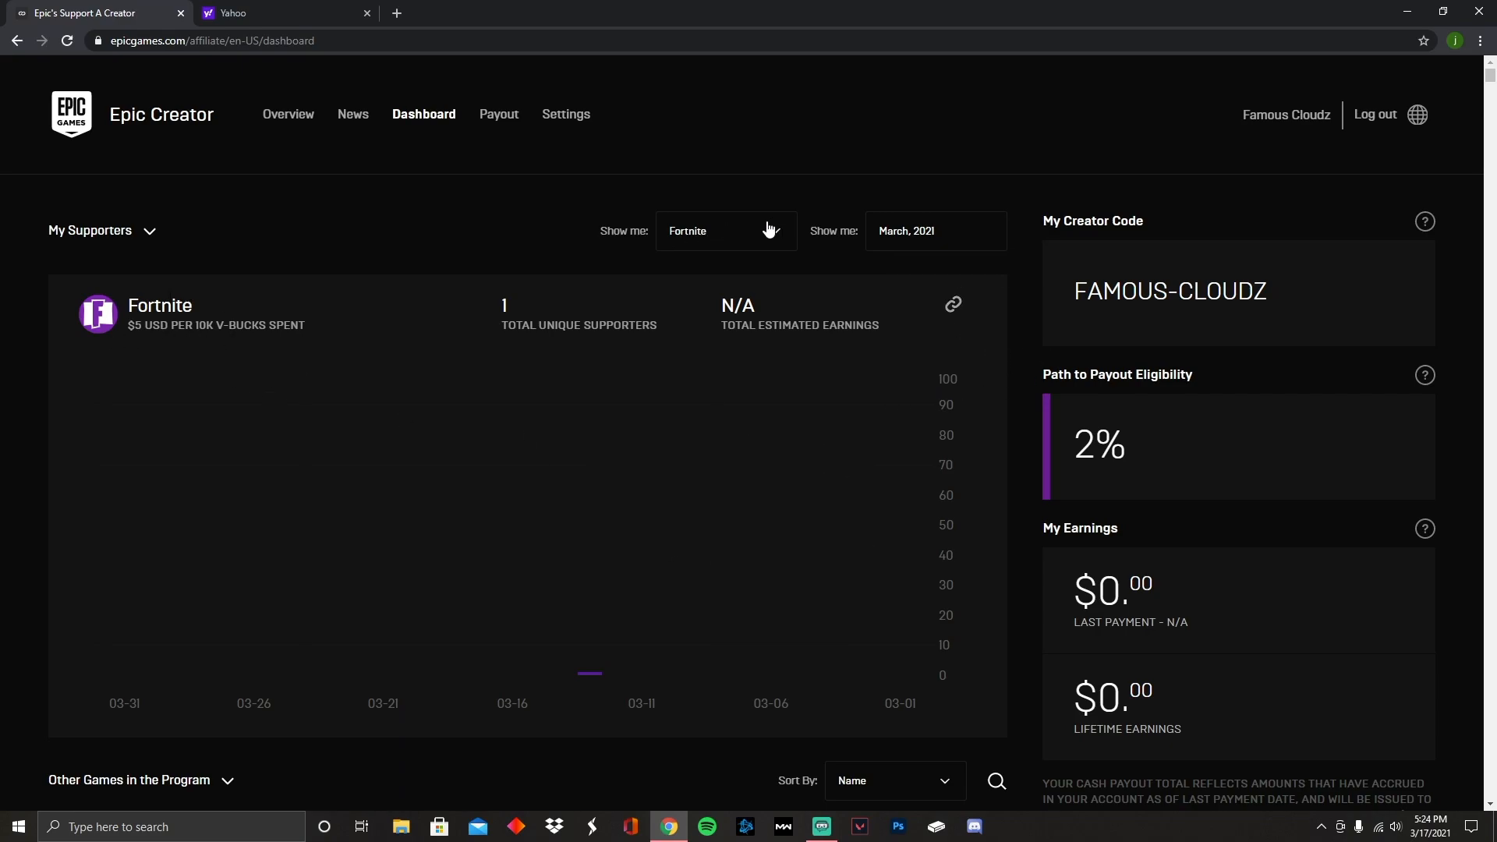
pyautogui.scroll(-3)
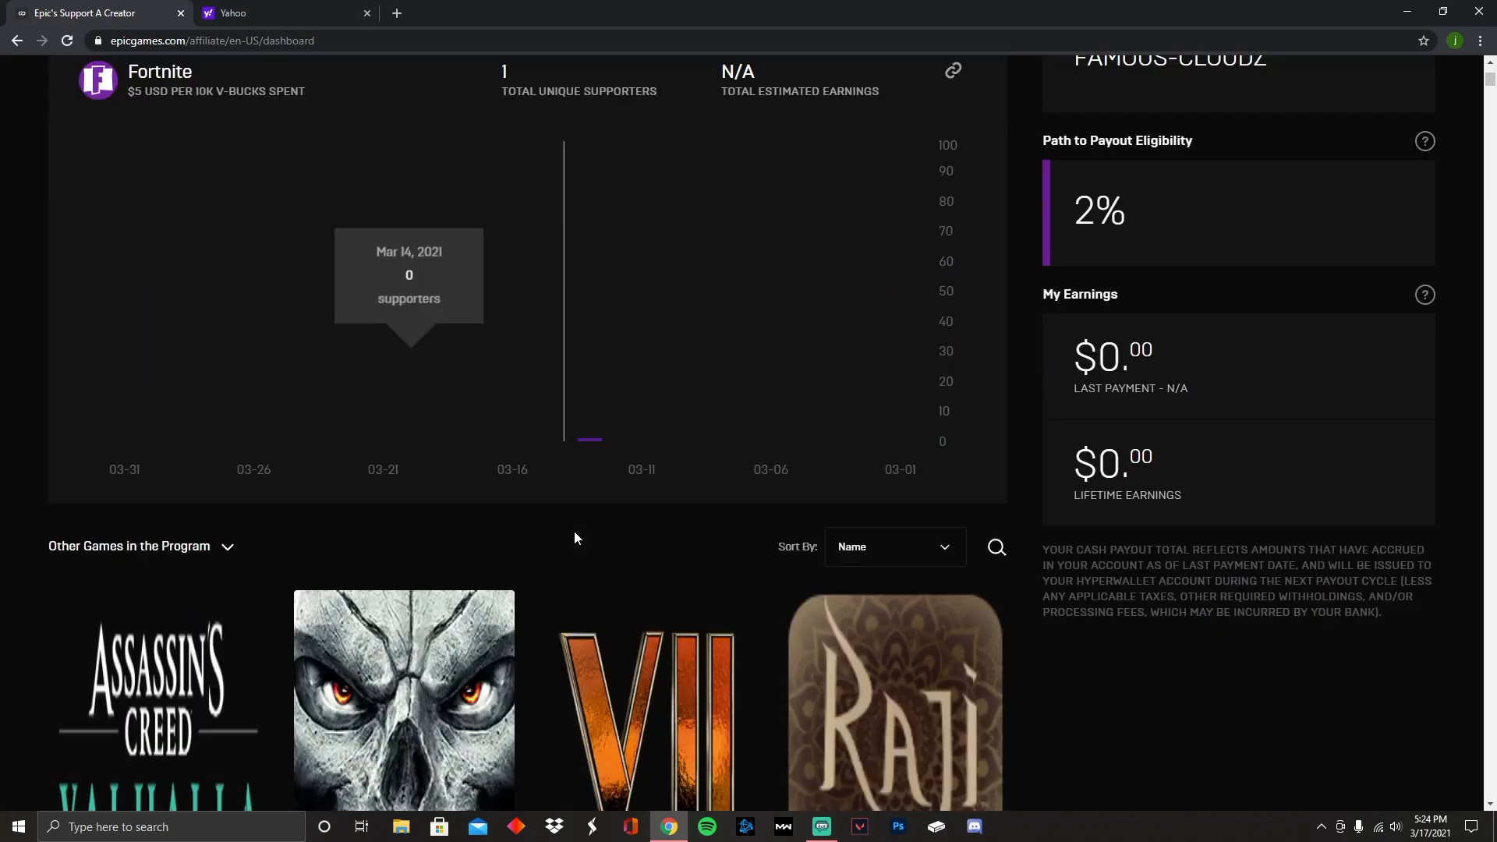
pyautogui.scroll(-3)
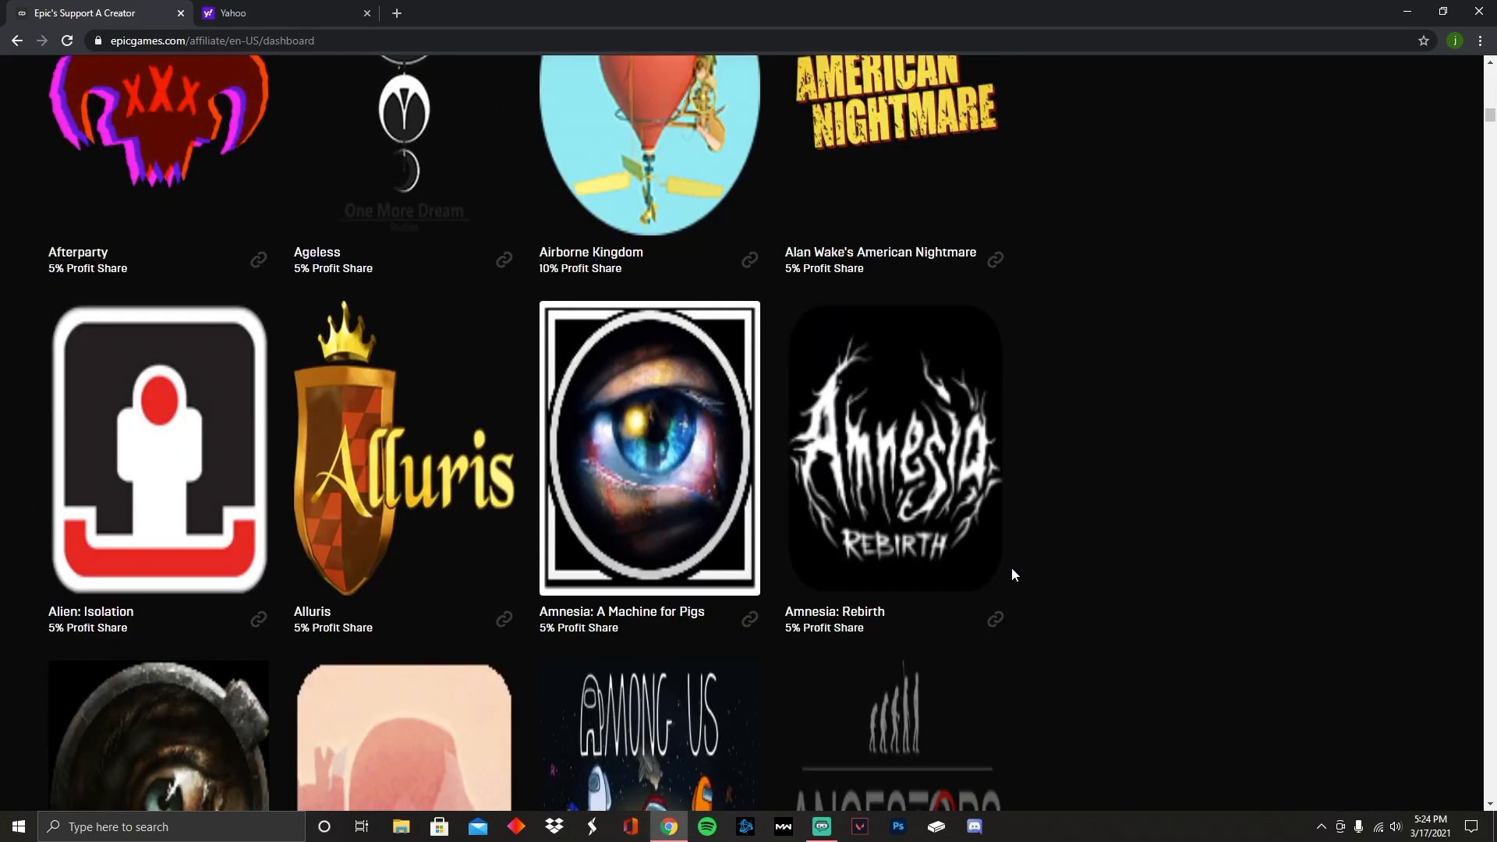
pyautogui.scroll(3)
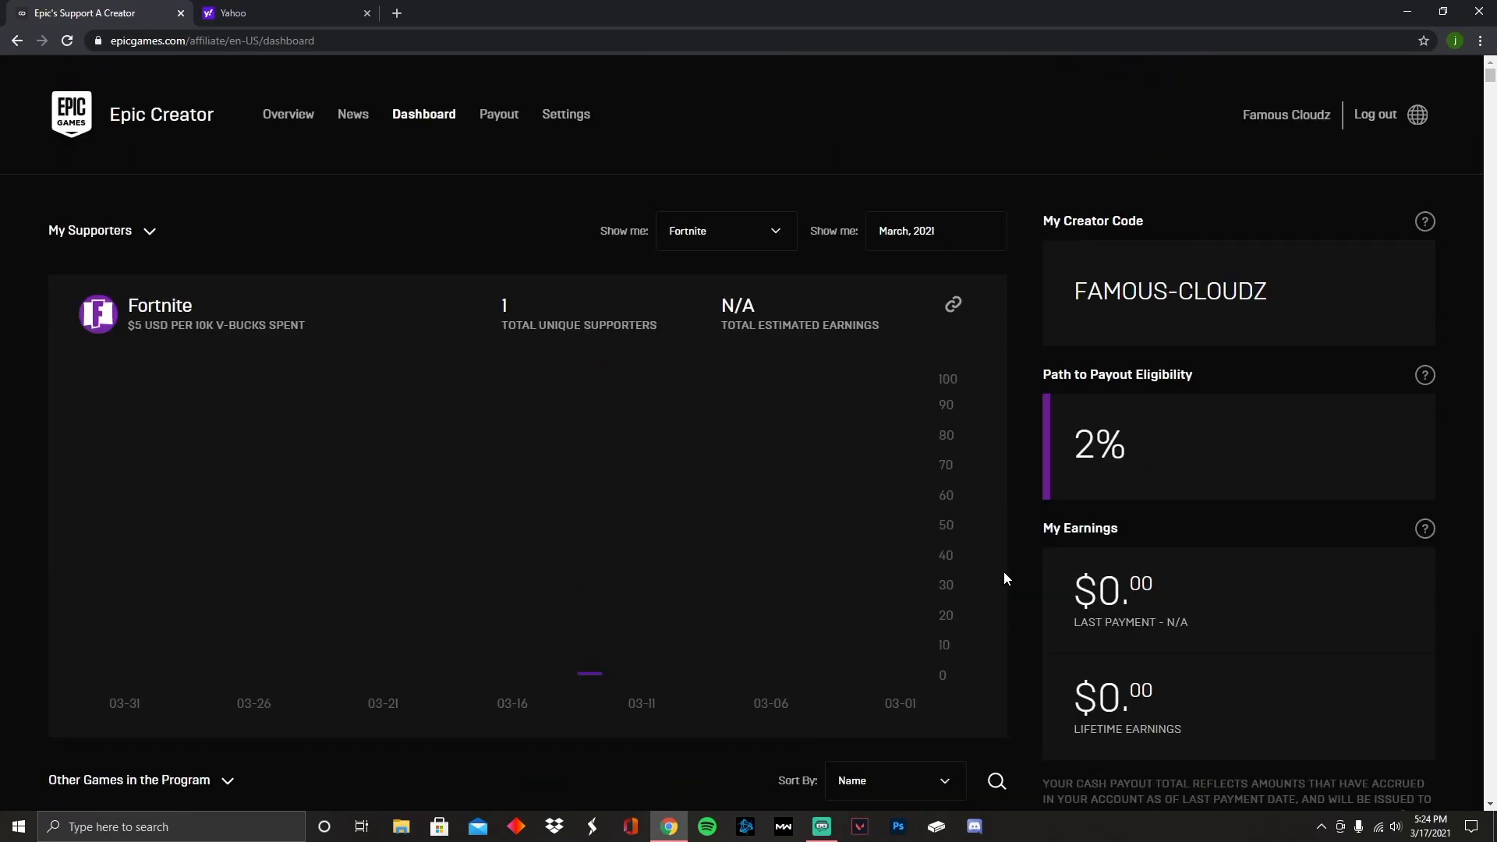
pyautogui.moveTo(657, 232)
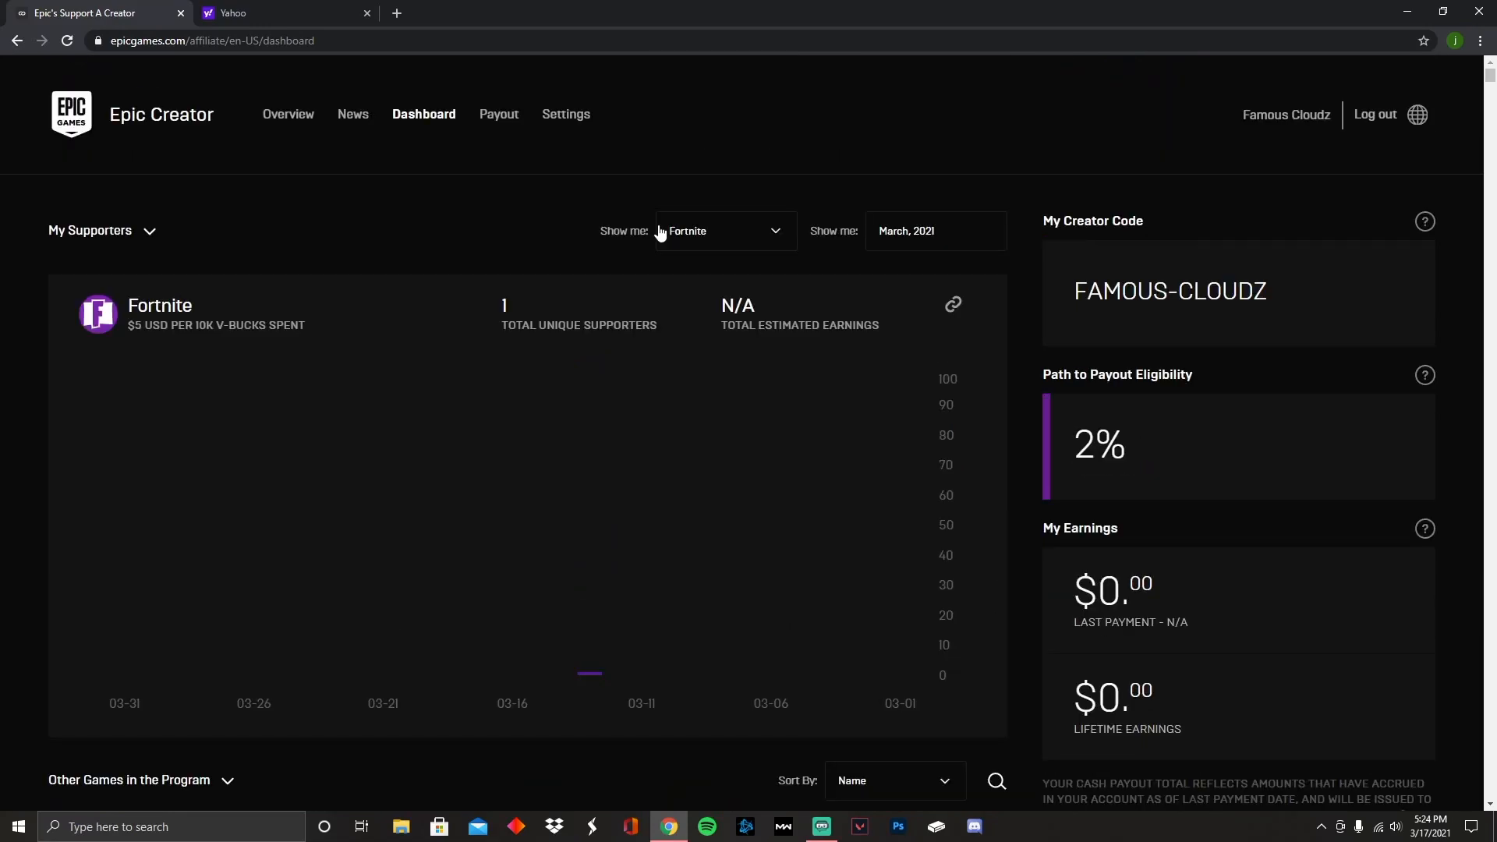
pyautogui.click(722, 231)
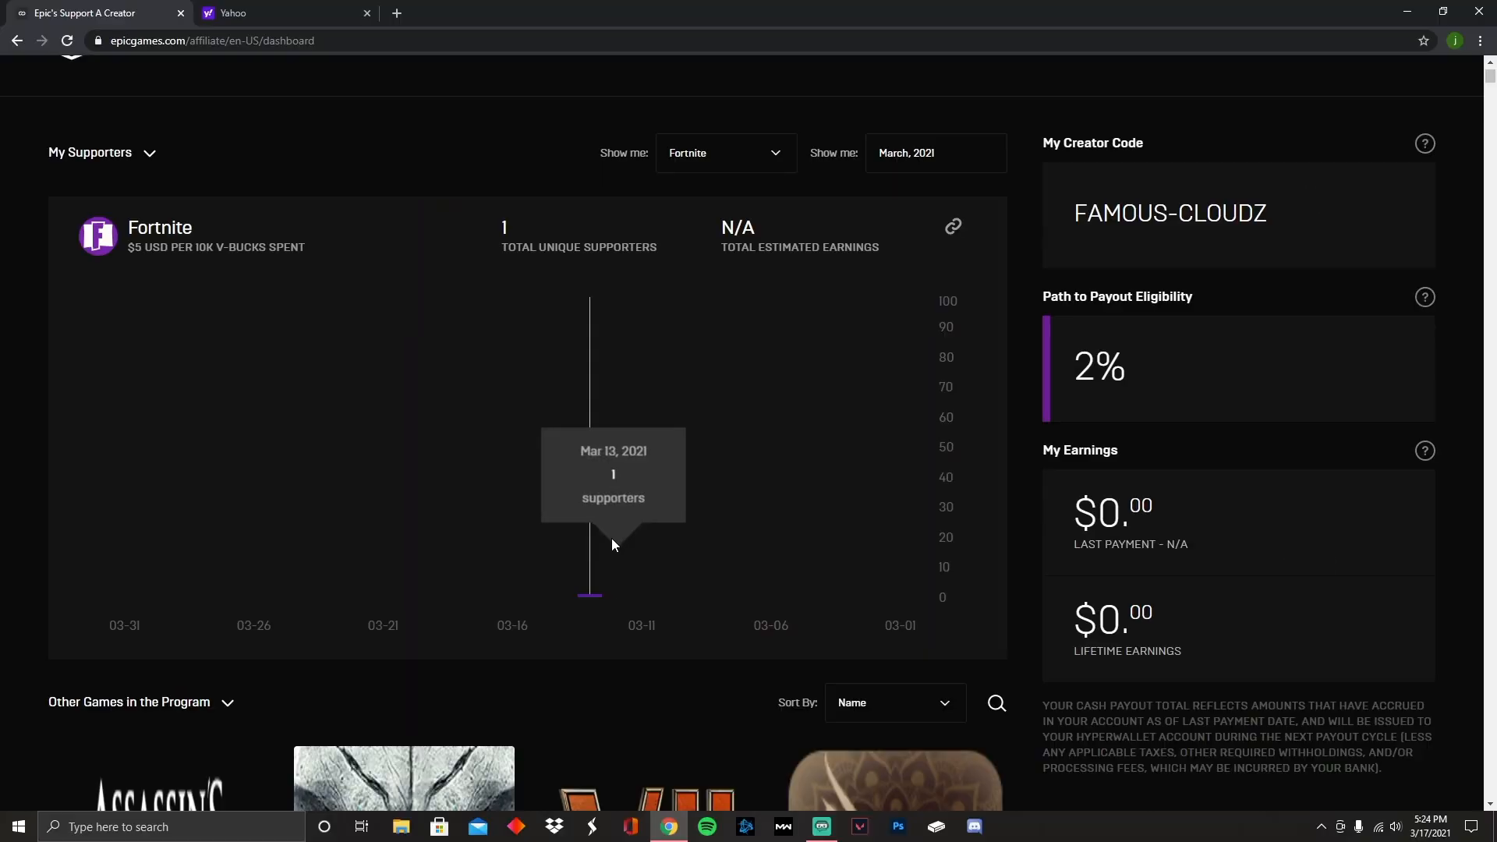
pyautogui.moveTo(934, 529)
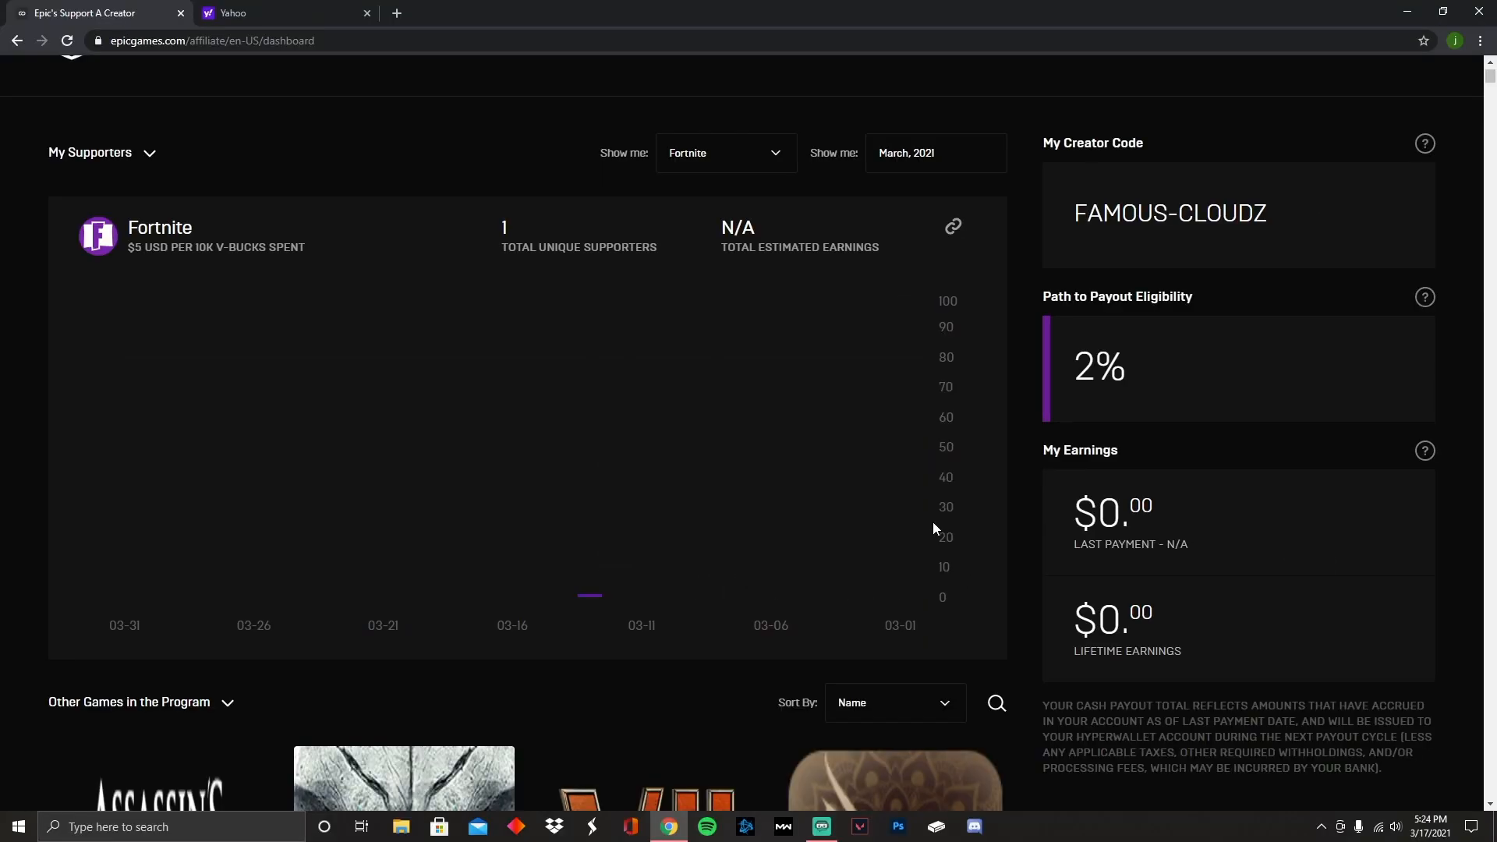
pyautogui.scroll(3)
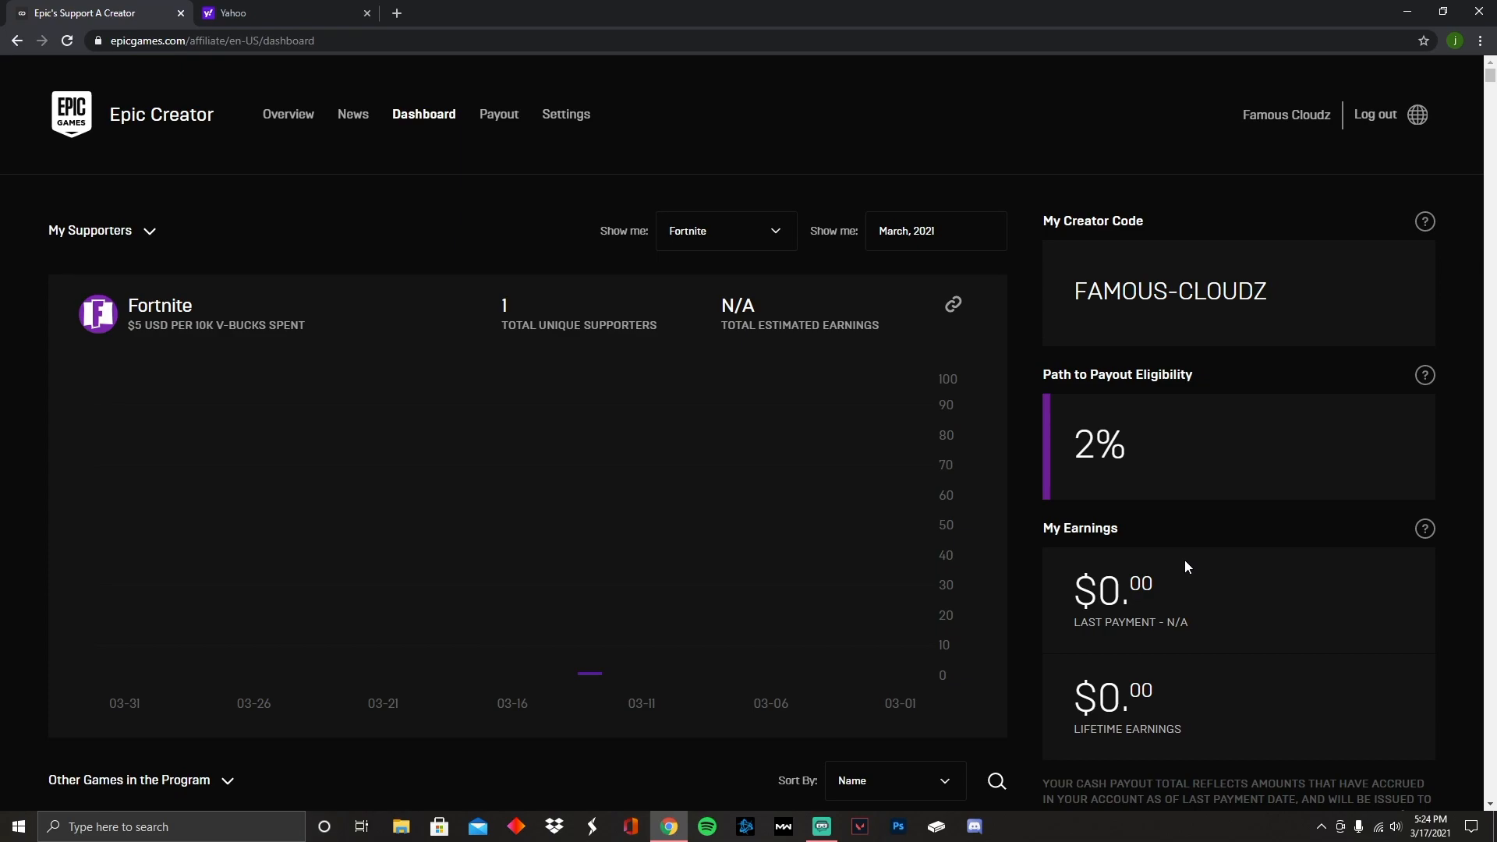
pyautogui.moveTo(1210, 274)
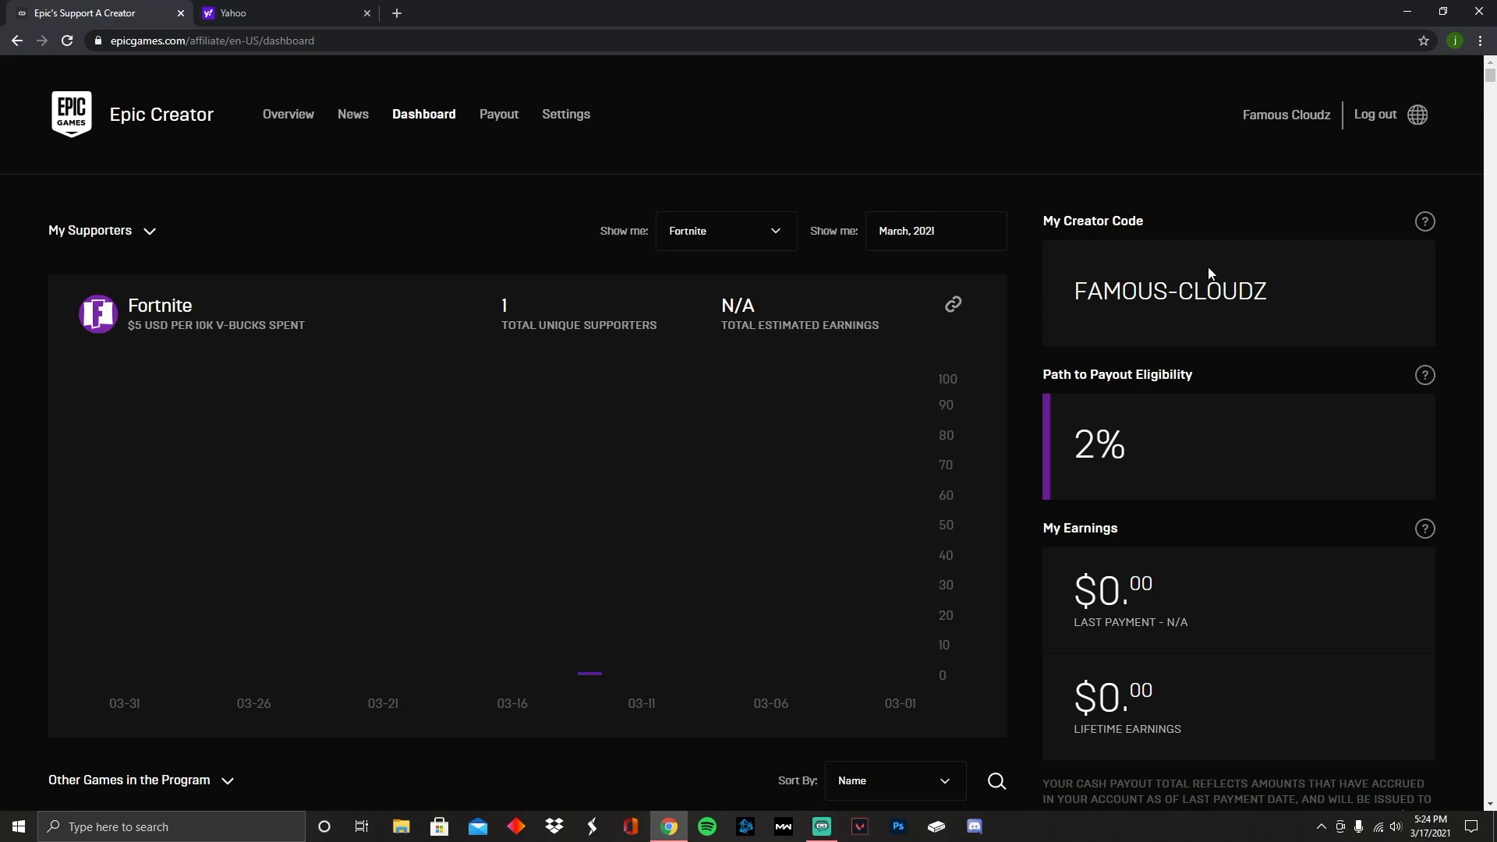
pyautogui.moveTo(1283, 262)
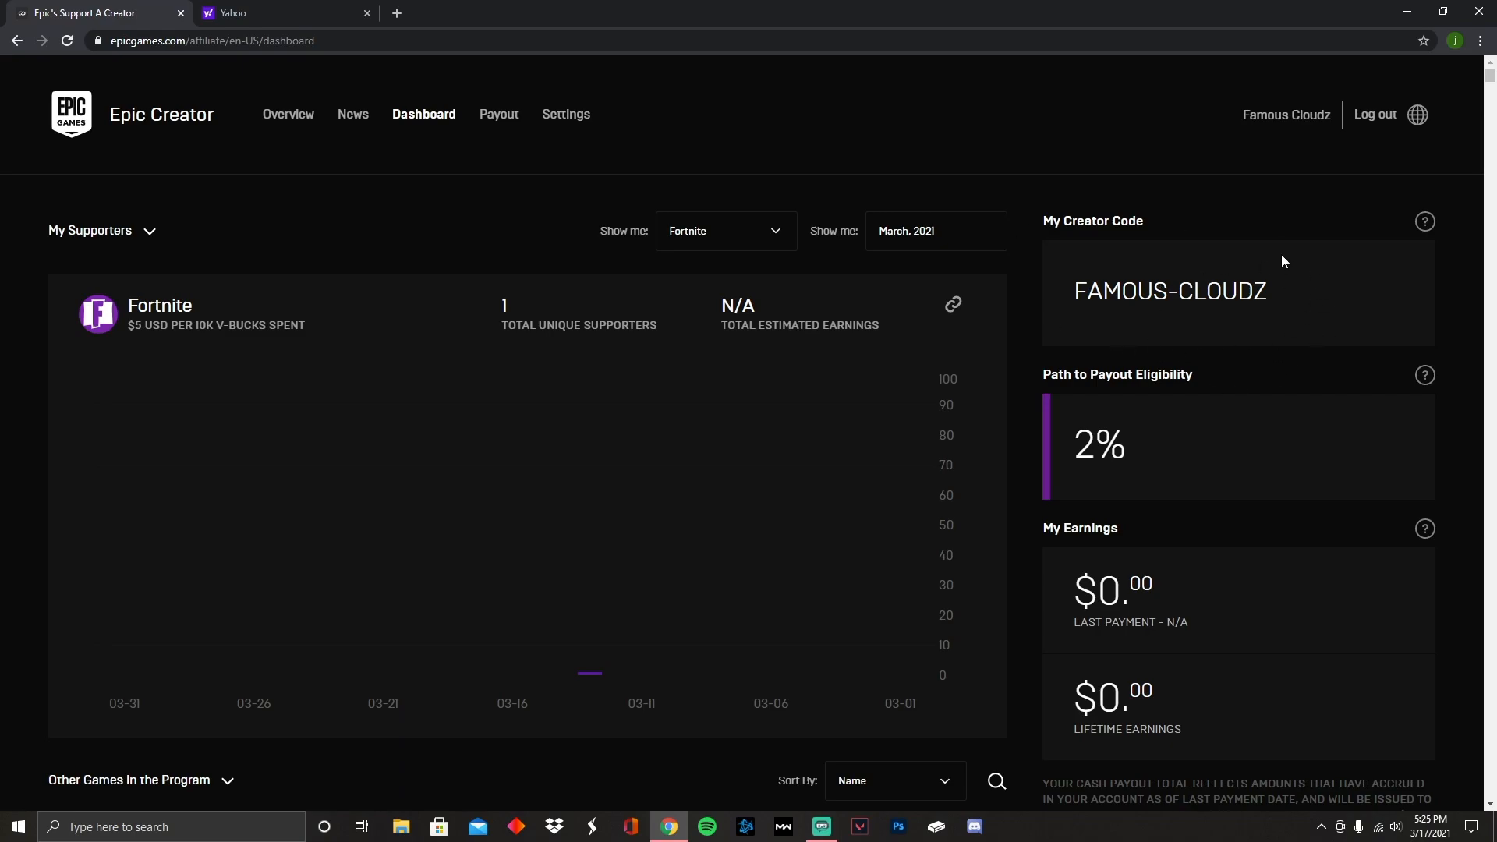
pyautogui.moveTo(1243, 270)
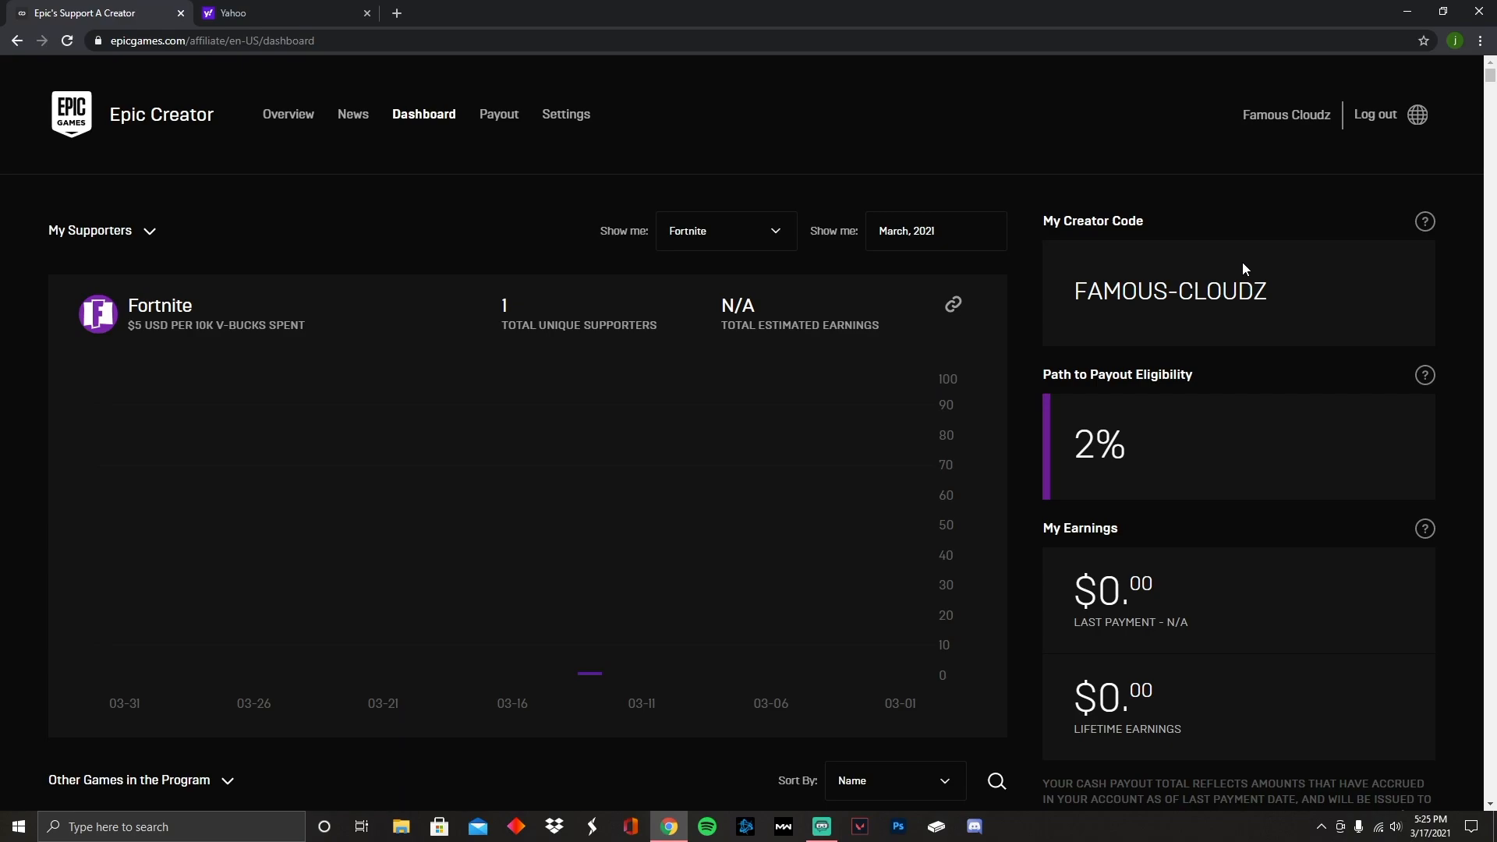
pyautogui.moveTo(1074, 354)
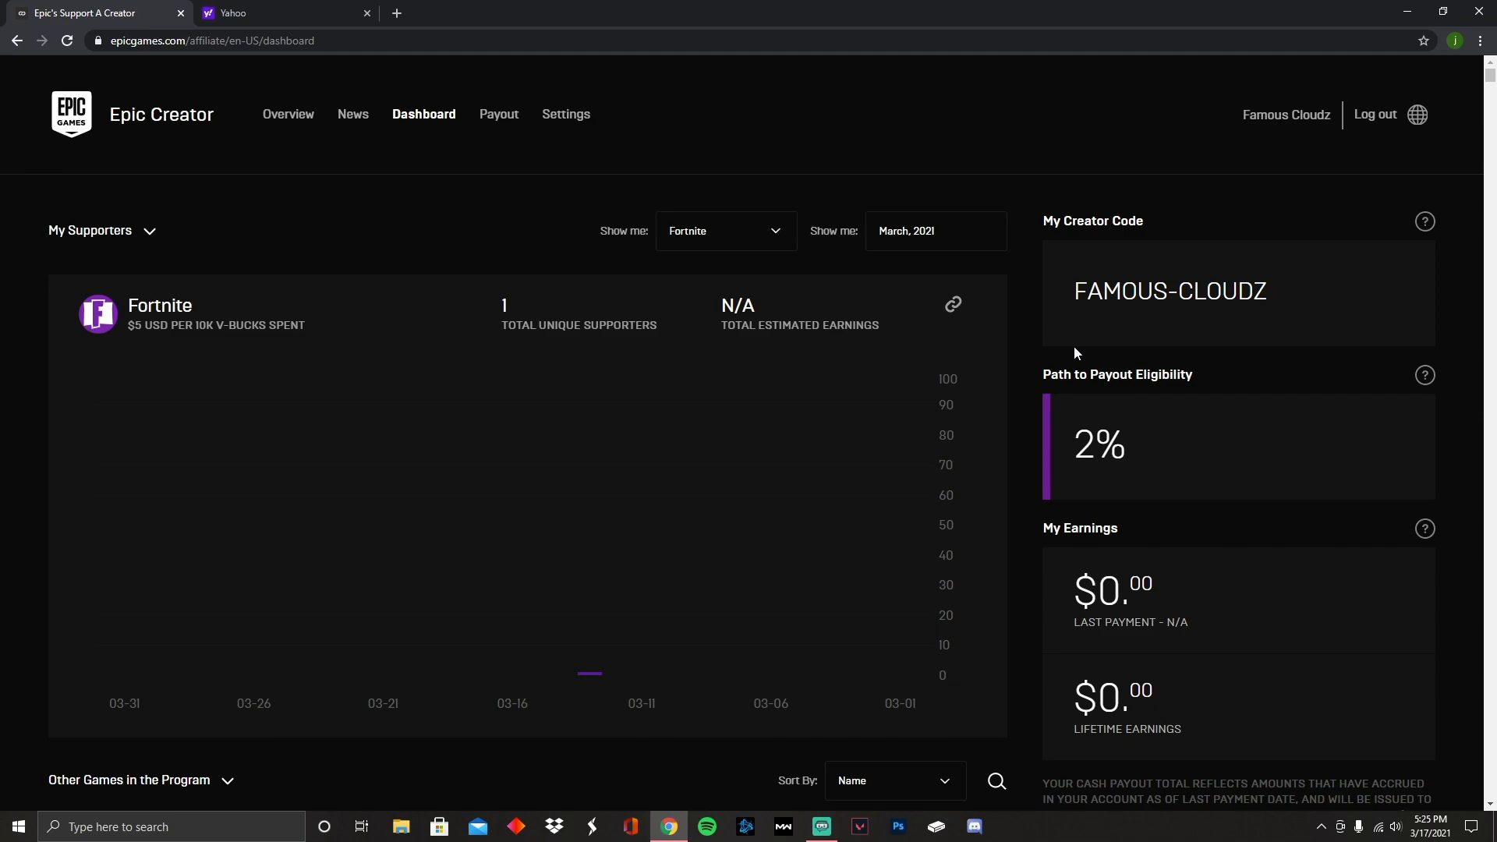